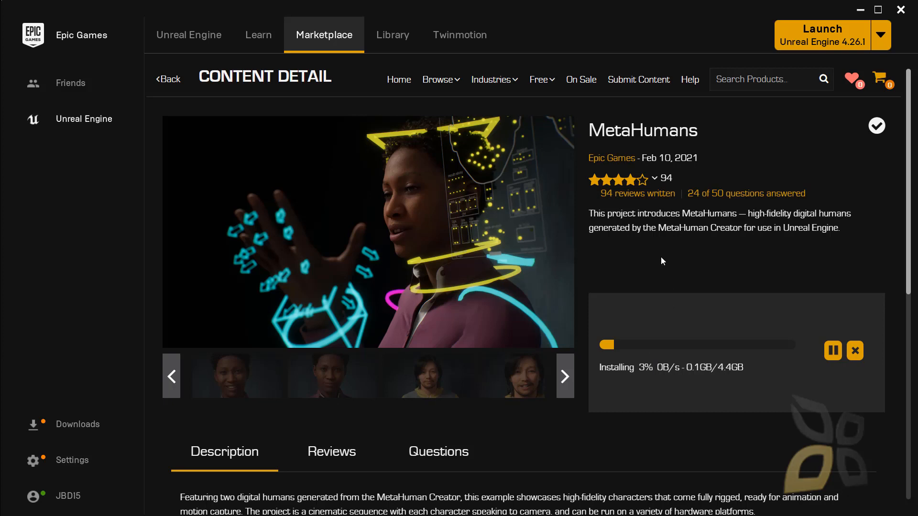
mouse_move(384, 279)
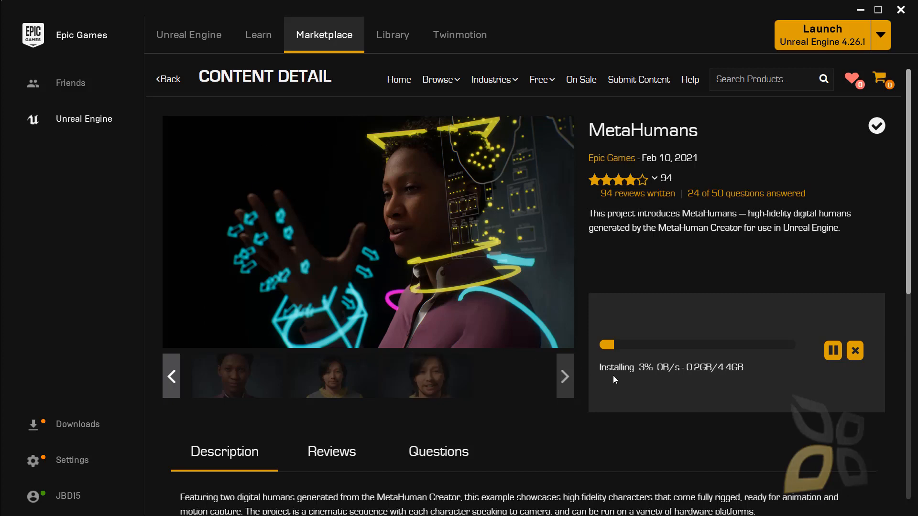
mouse_move(702, 431)
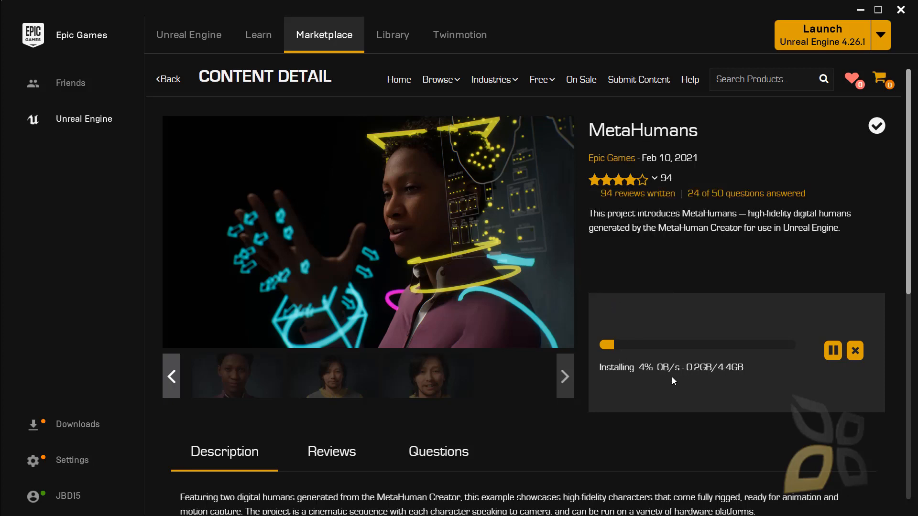
mouse_move(661, 402)
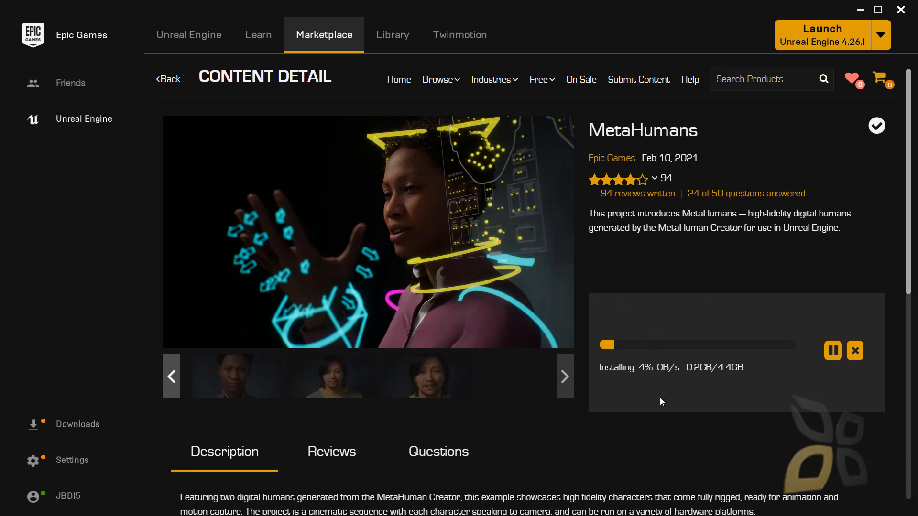
mouse_move(591, 389)
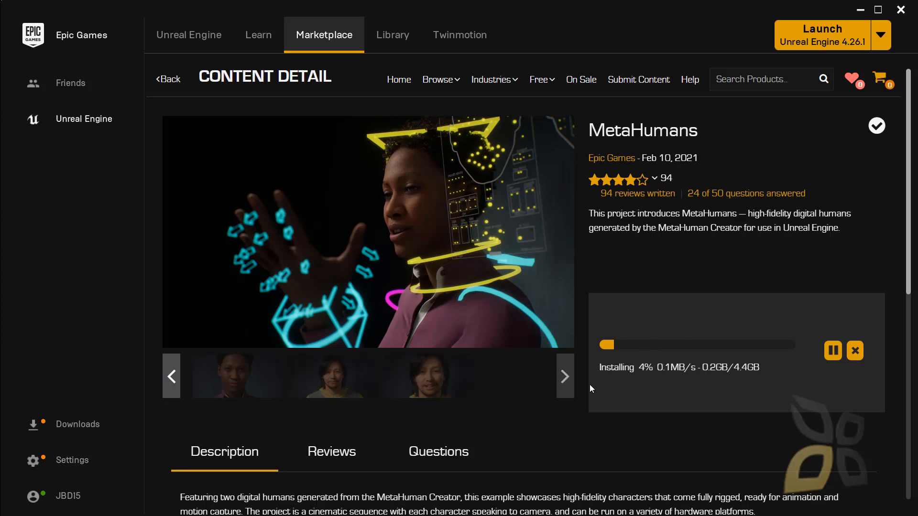
mouse_move(438, 297)
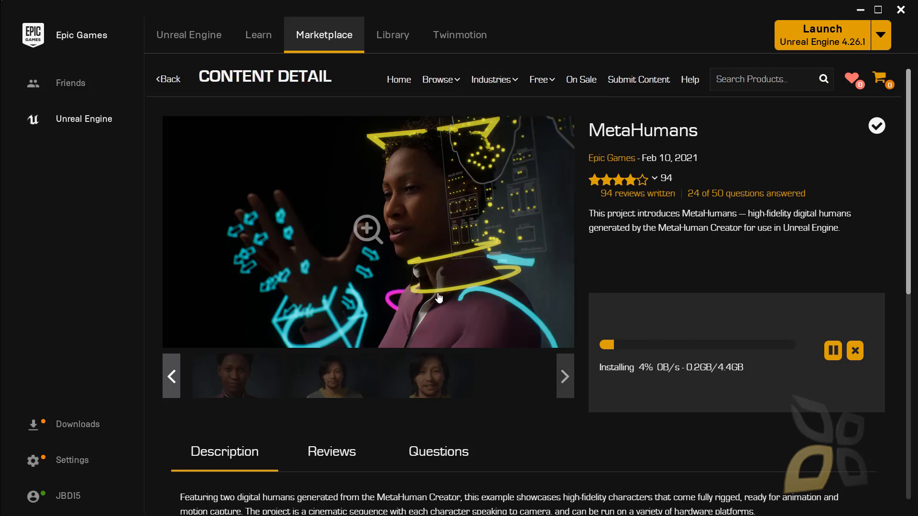
mouse_move(319, 117)
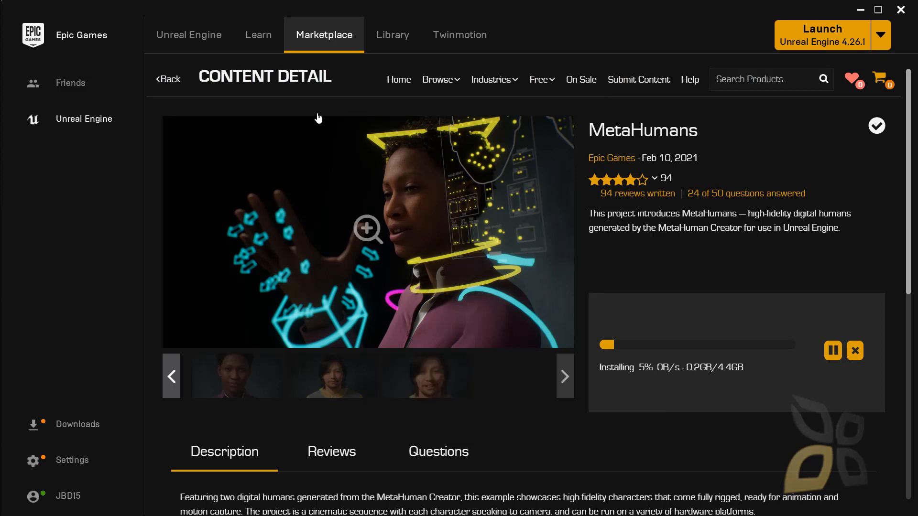
mouse_move(670, 145)
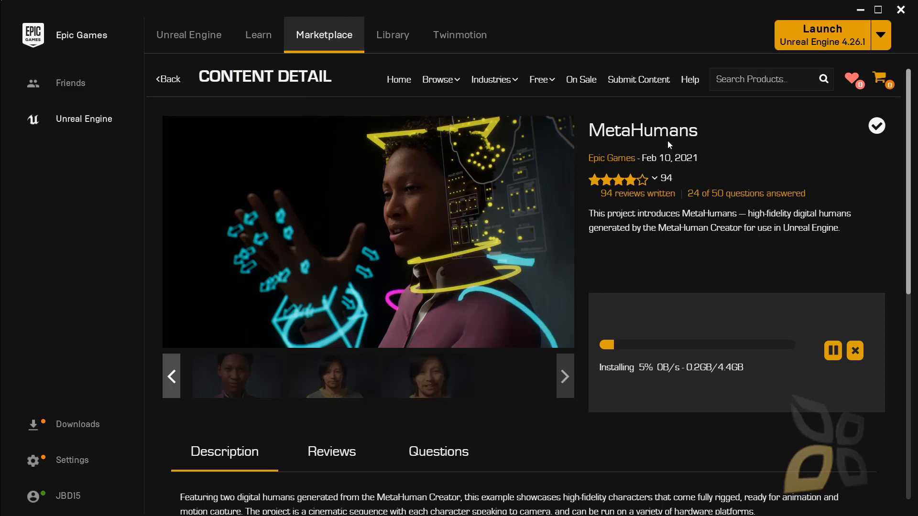
mouse_move(696, 157)
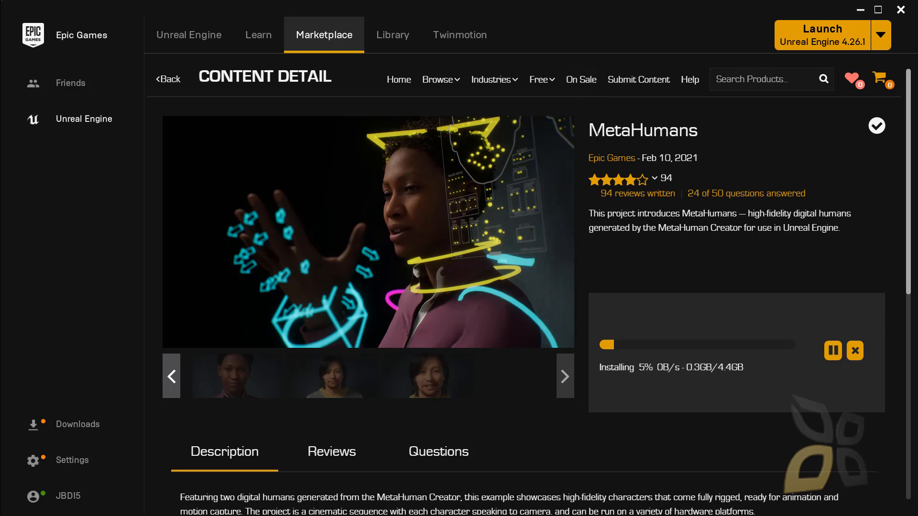
mouse_move(518, 222)
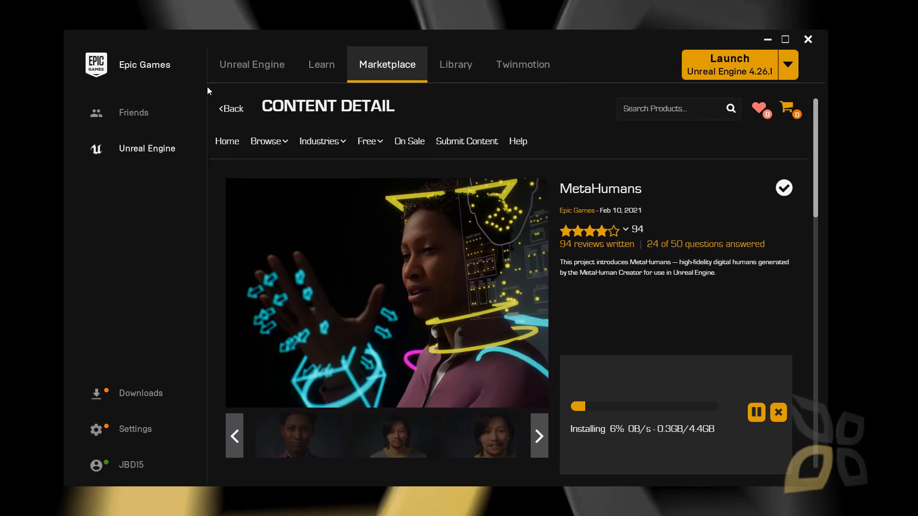
mouse_move(174, 179)
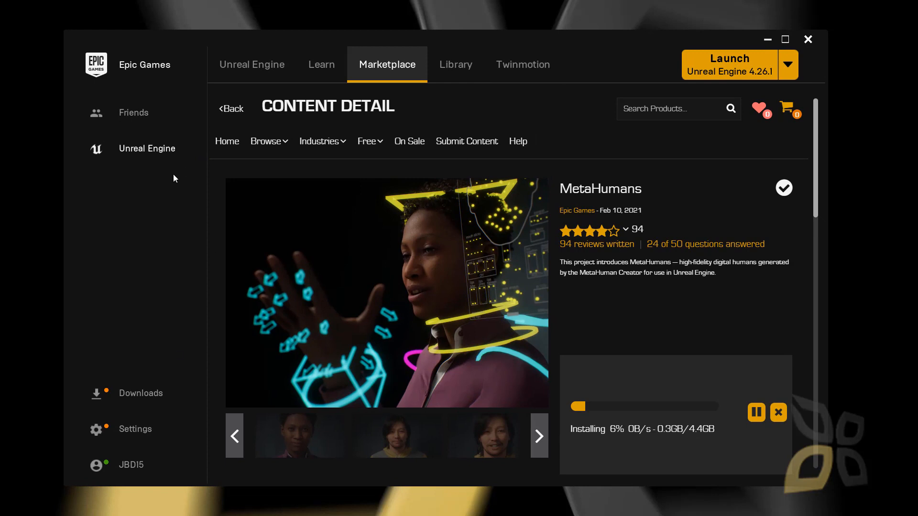
mouse_move(201, 184)
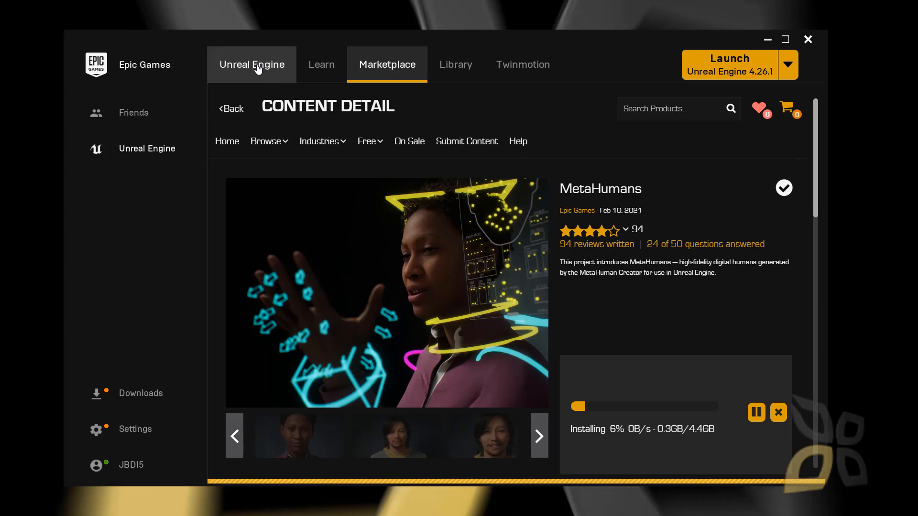
mouse_move(260, 81)
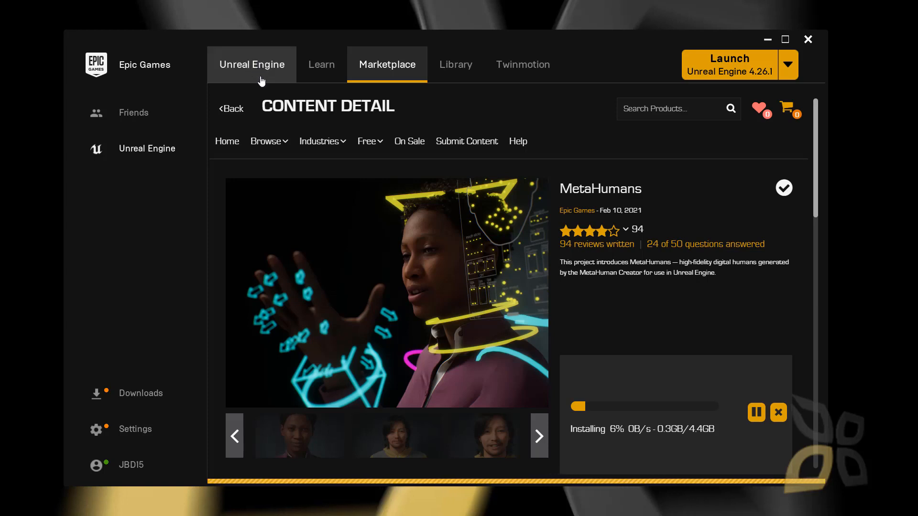
Switch the launcher to the Unreal Engine home page and scroll its featured content.
left_click(266, 141)
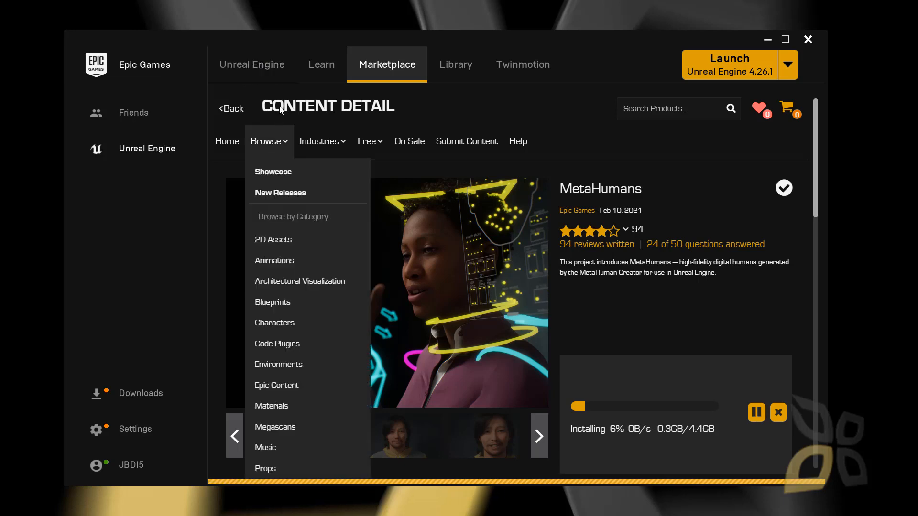
left_click(252, 65)
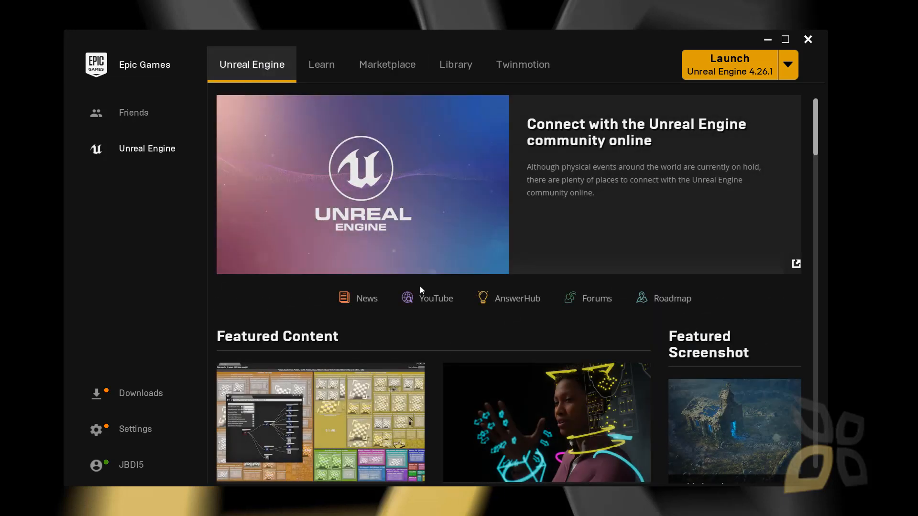
scroll("down", 3)
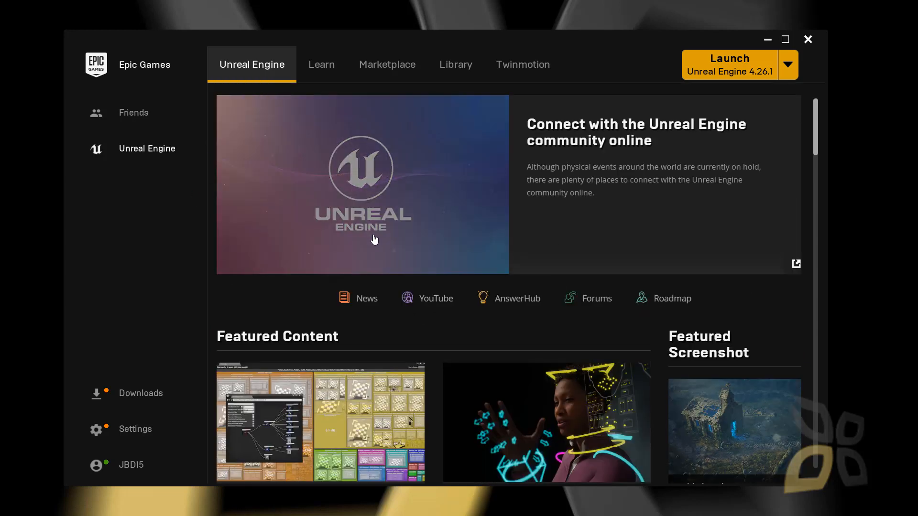
mouse_move(362, 217)
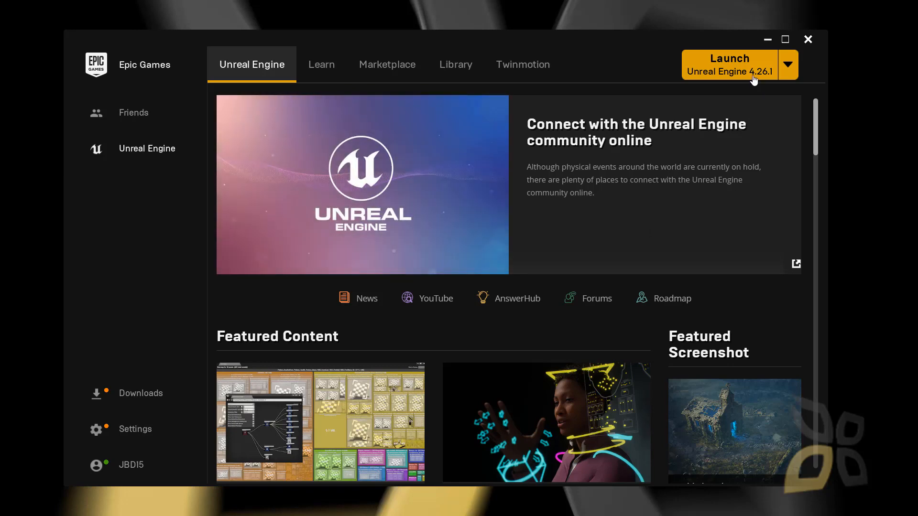
mouse_move(733, 78)
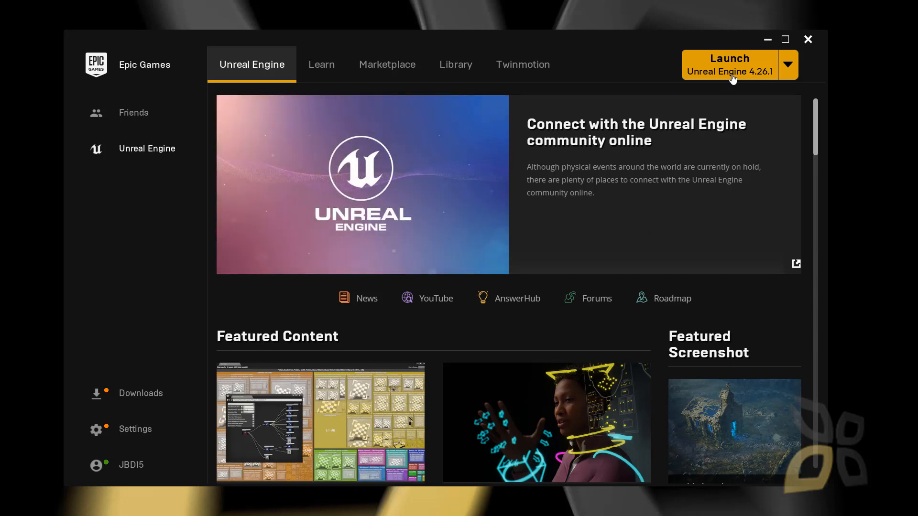
mouse_move(431, 356)
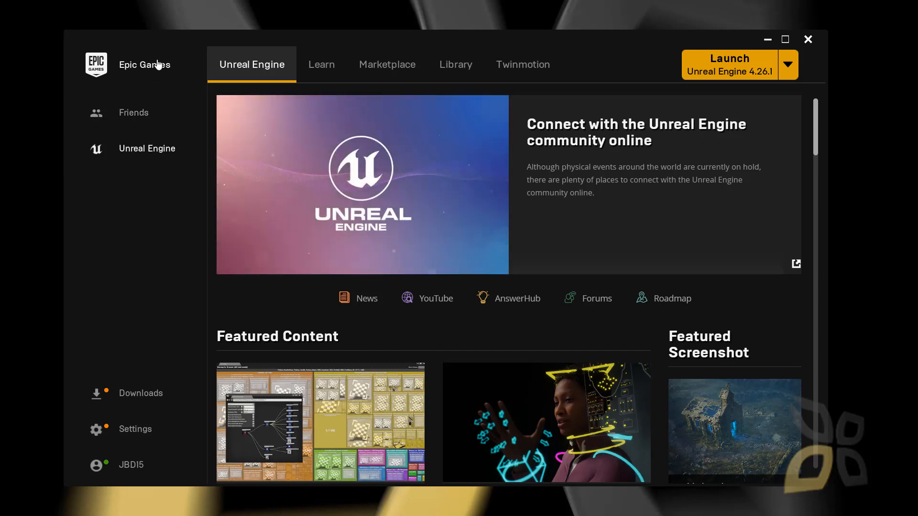
mouse_move(593, 38)
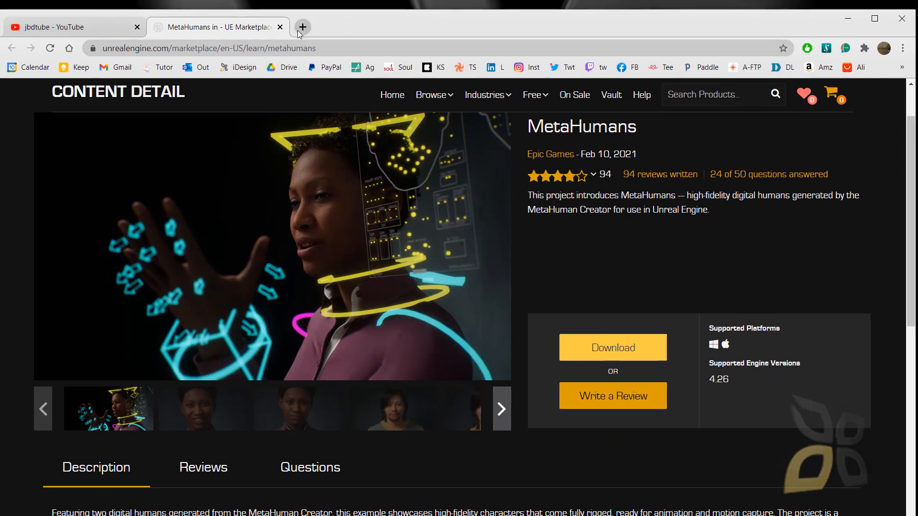
Search Google for 'epica', open the Epic Games launcher download page, and show account options.
type("epica")
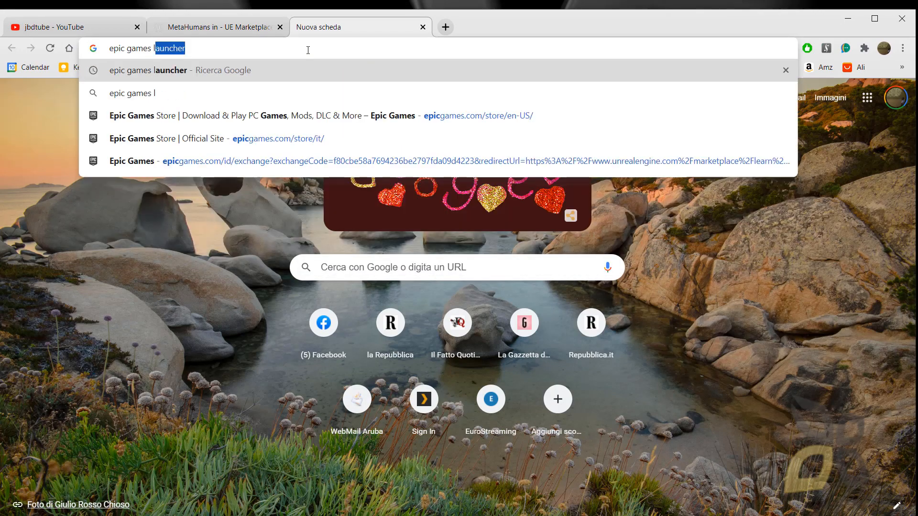
key("Enter")
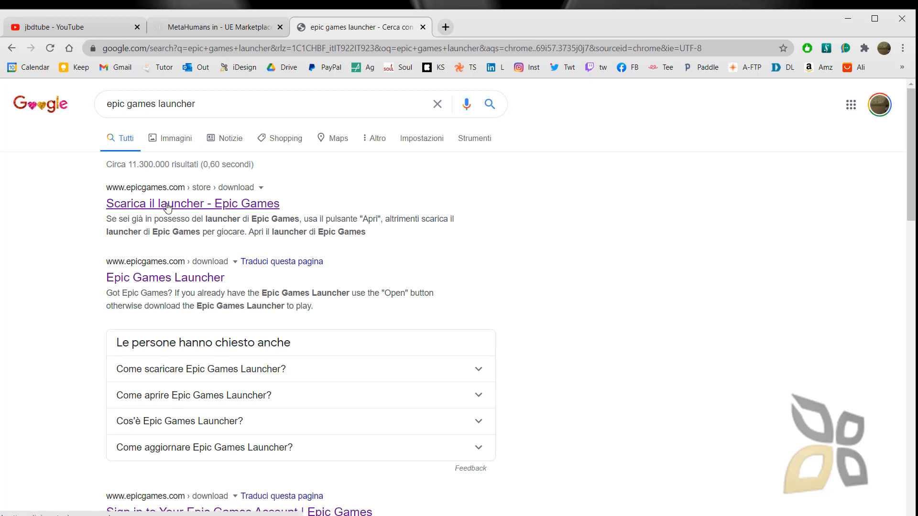
left_click(192, 204)
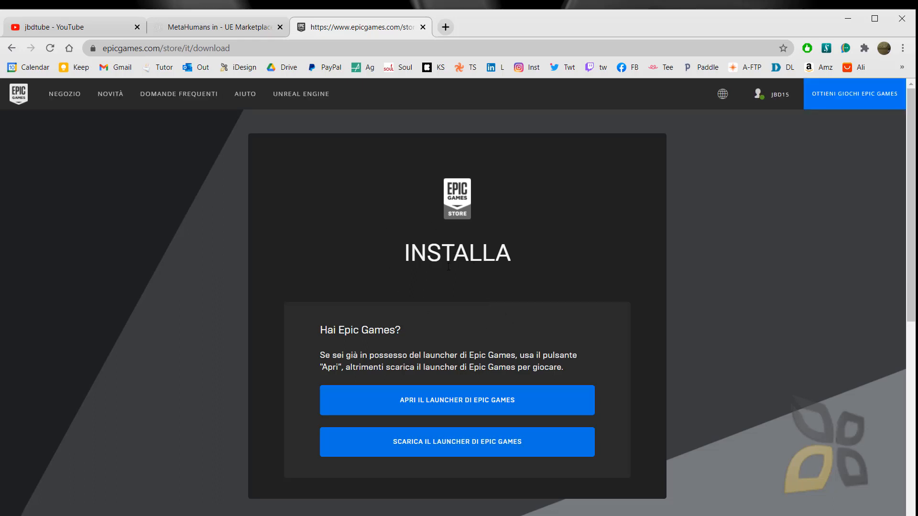
left_click(777, 94)
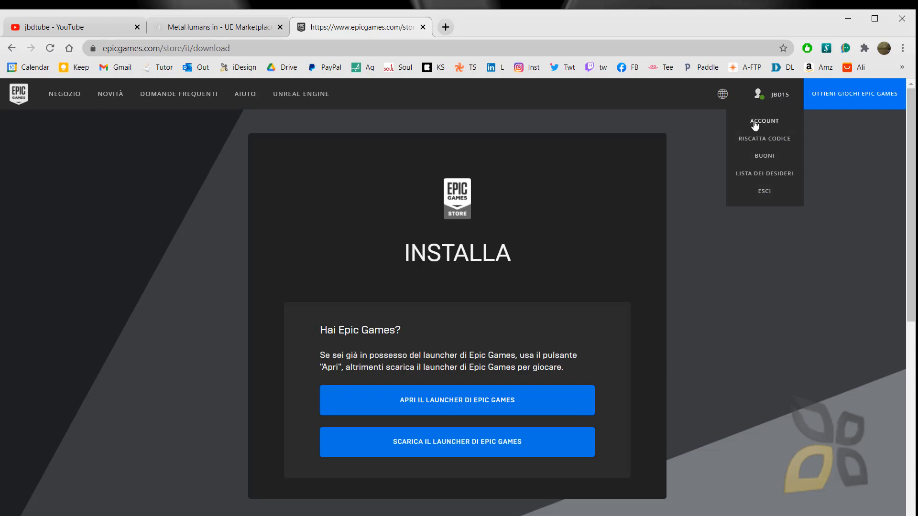
mouse_move(785, 118)
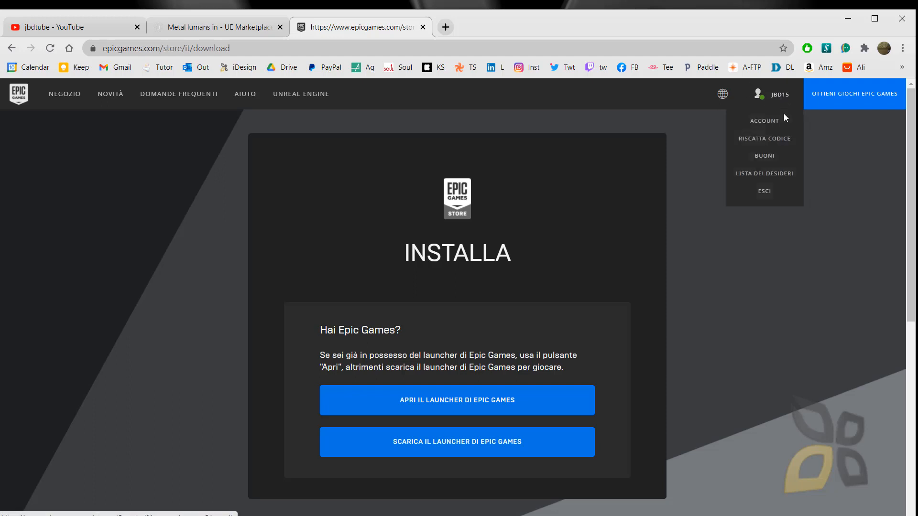
mouse_move(426, 440)
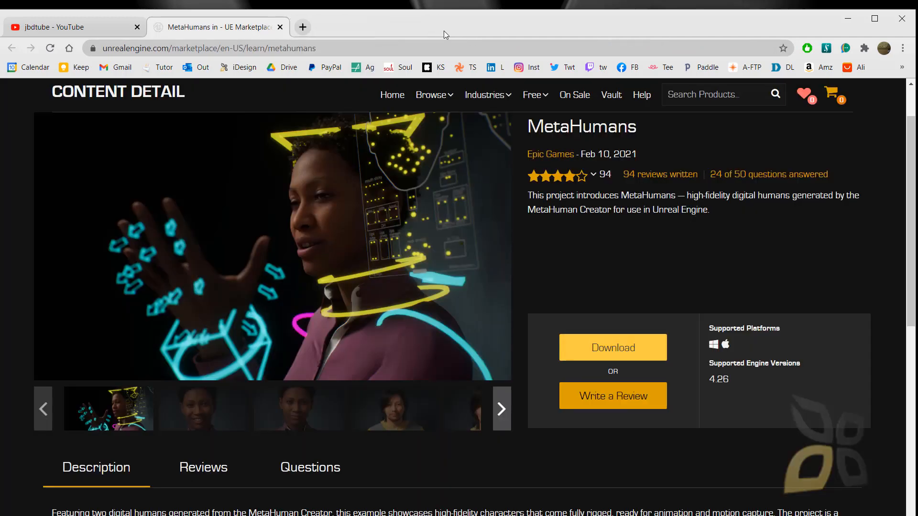
mouse_move(307, 273)
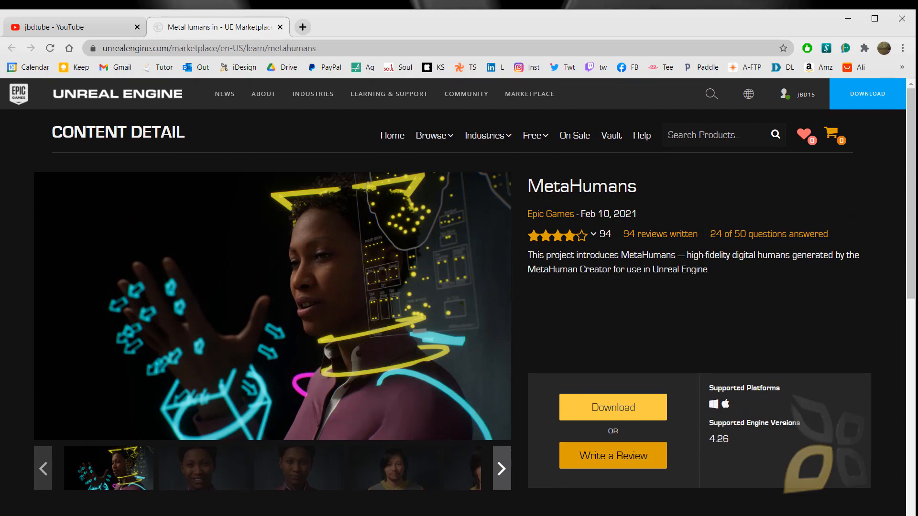
Show Google image results for 'unreal engine editor', then begin a 'tw' query for twinmotion.
left_click(302, 27)
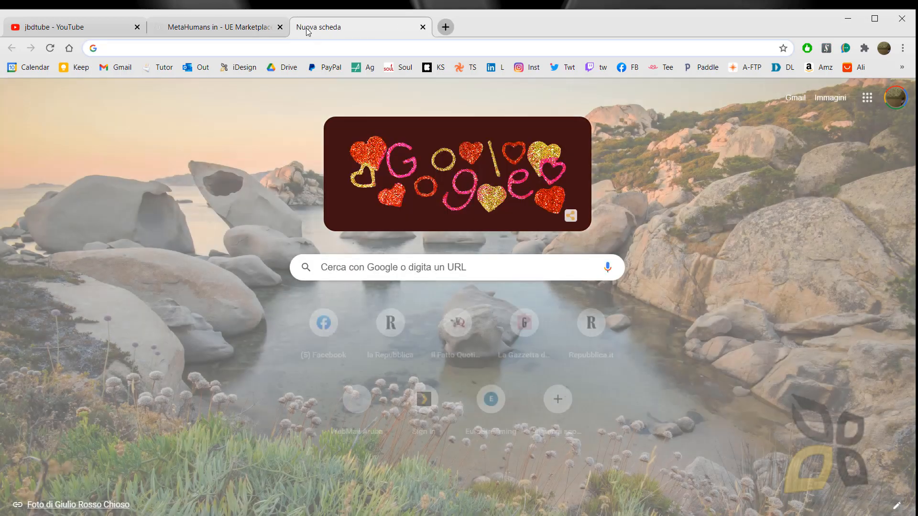
type("unreal engine editor")
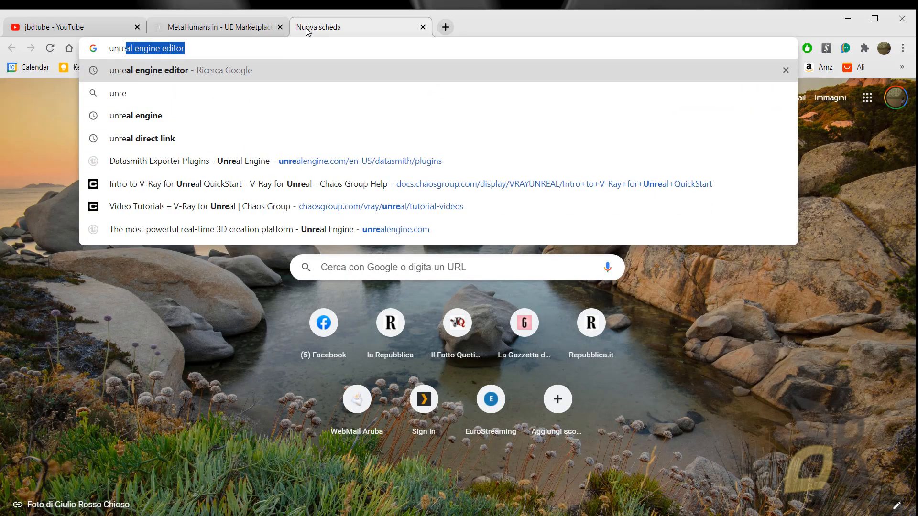
key("Enter")
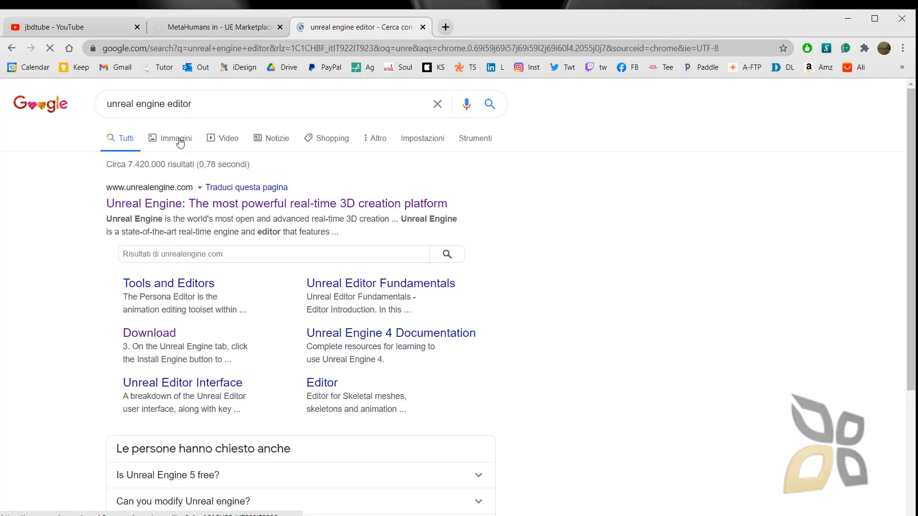
left_click(176, 138)
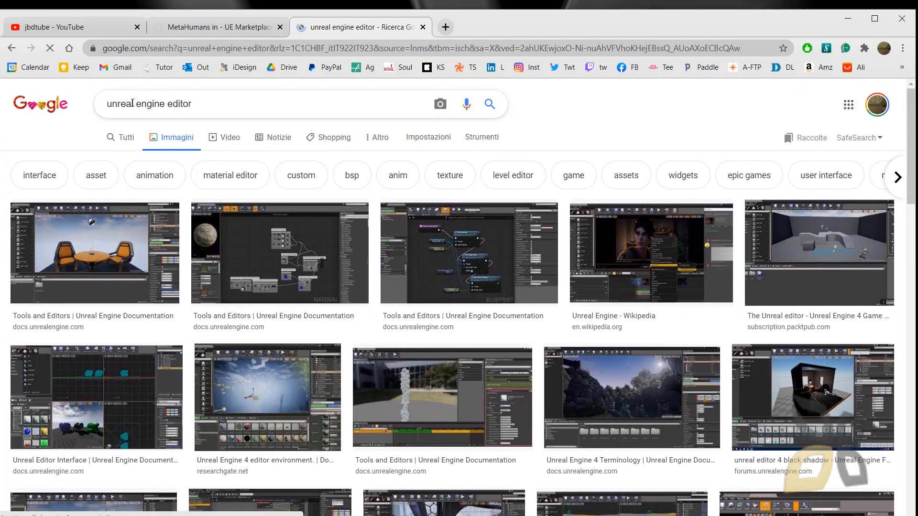
type("twinmotion")
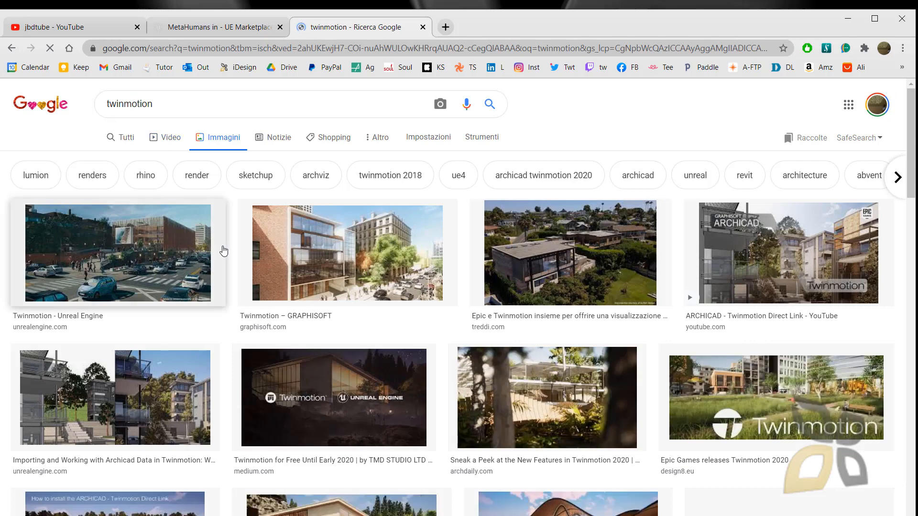
mouse_move(363, 379)
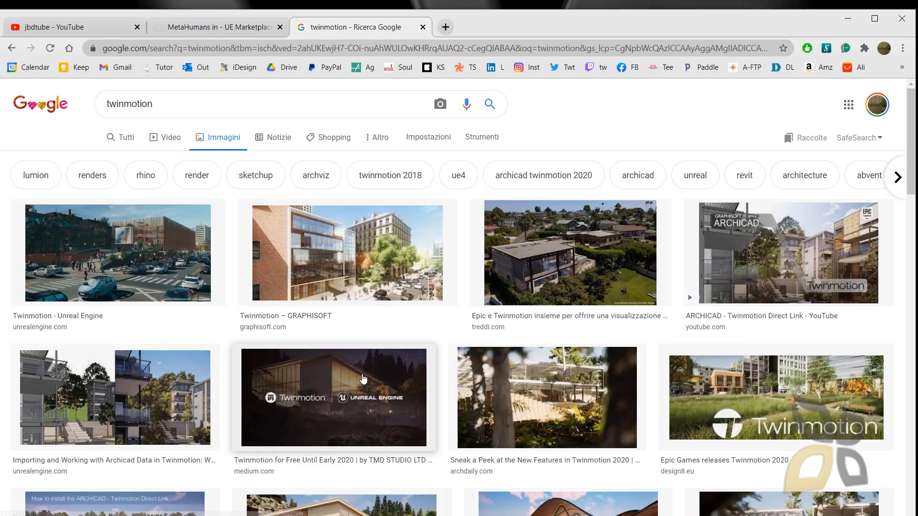
Scroll through the Twinmotion image results, then close that search tab.
scroll("down", 3)
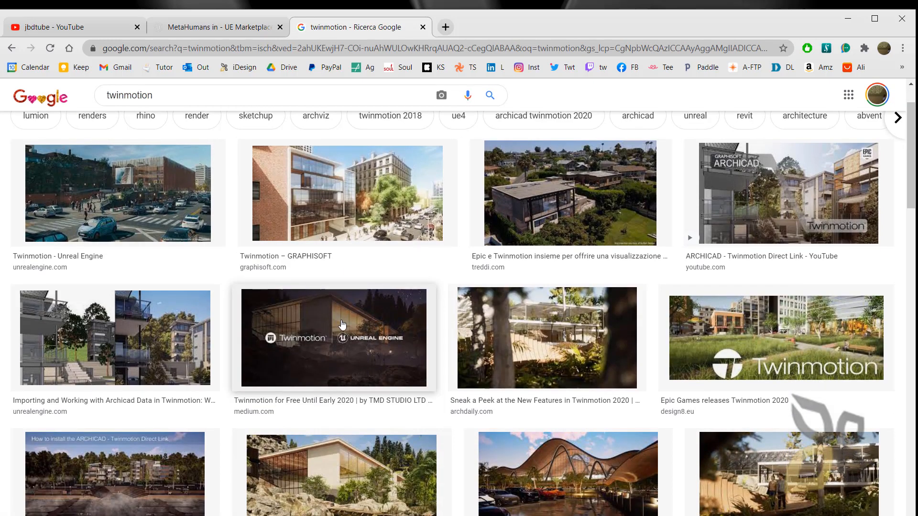
mouse_move(380, 354)
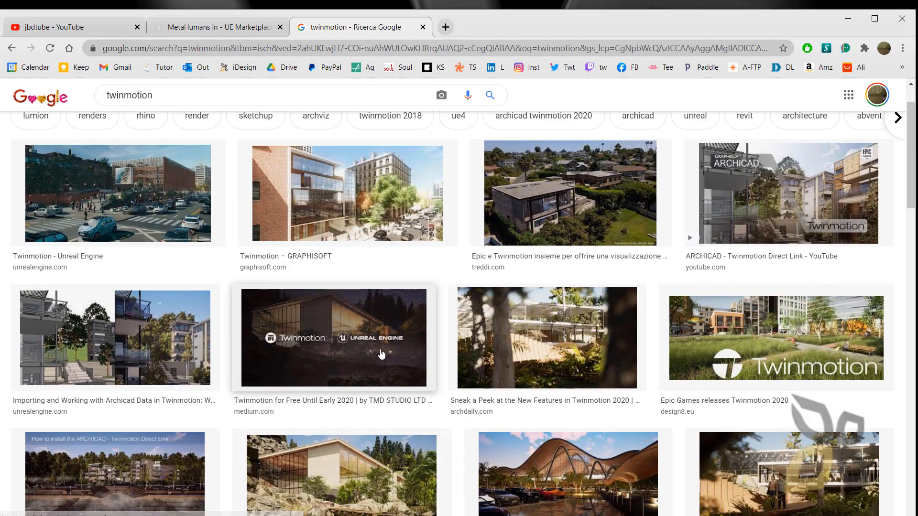
scroll("down", 3)
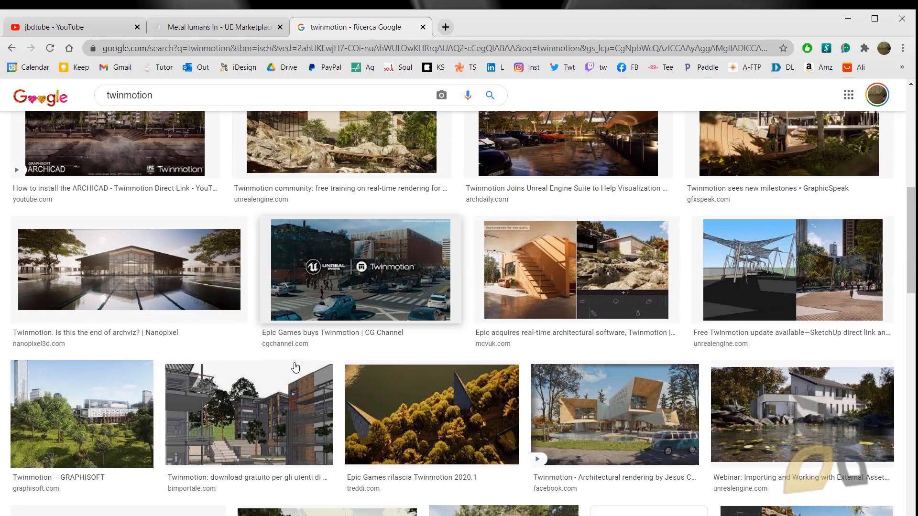
scroll("down", 3)
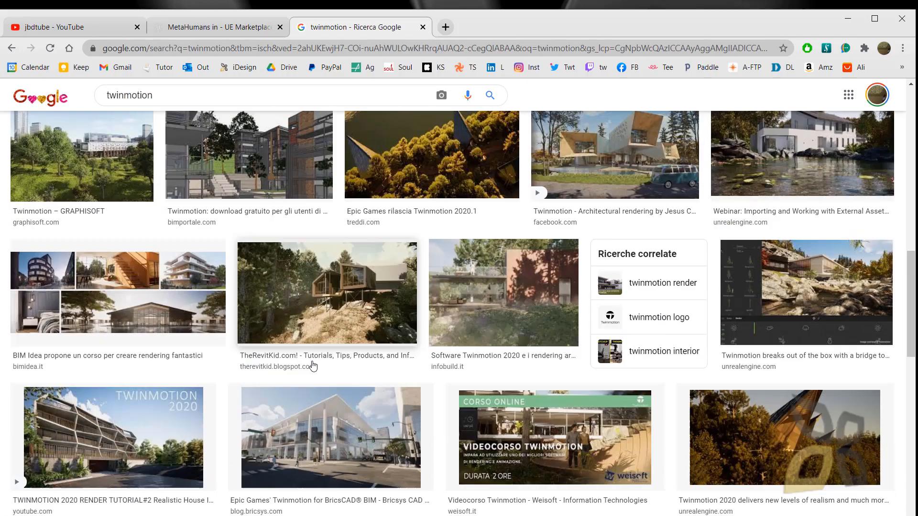
scroll("down", 3)
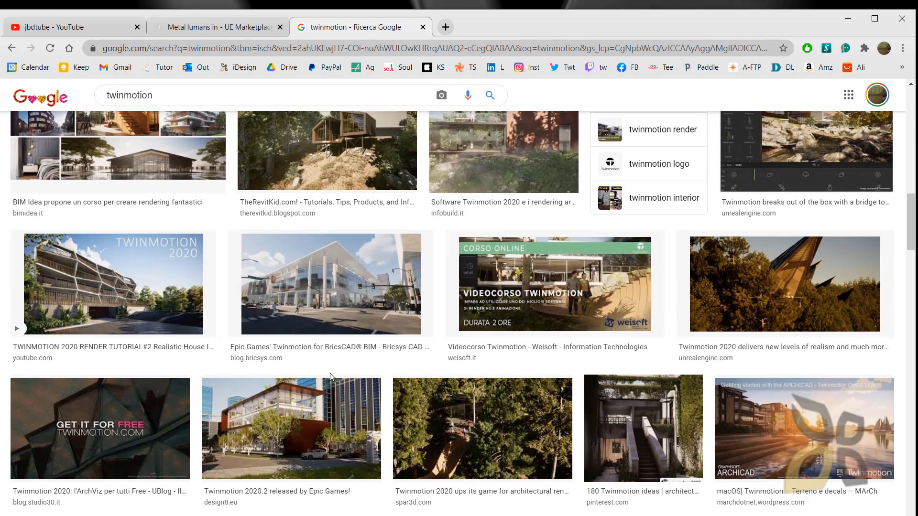
scroll("down", 3)
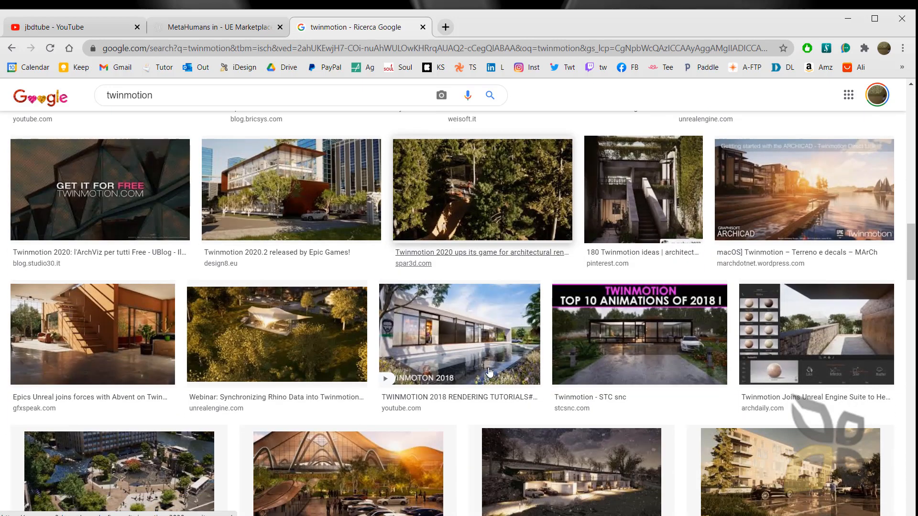
left_click(422, 26)
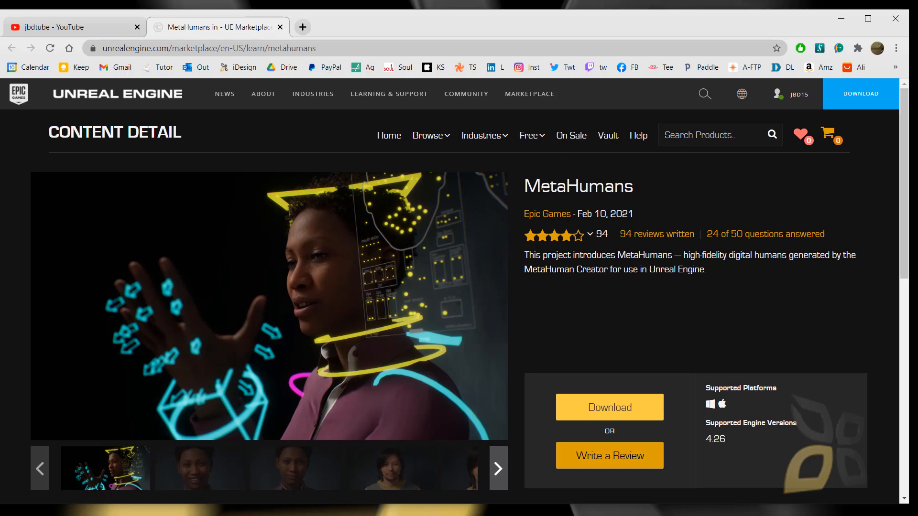
mouse_move(558, 206)
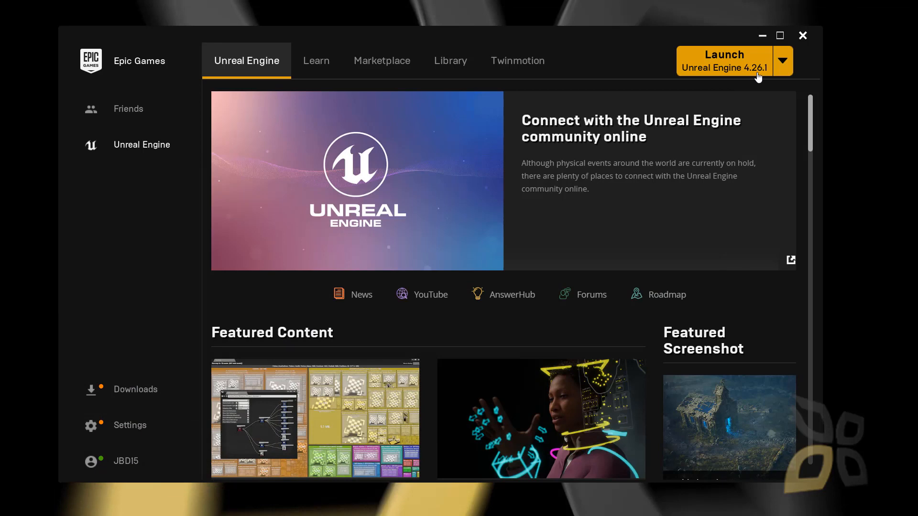
mouse_move(526, 202)
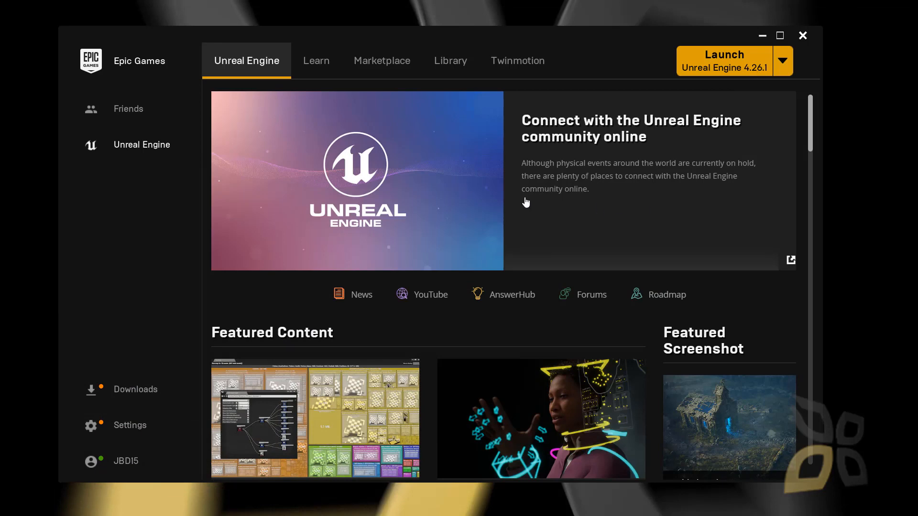
Open the launcher's Twinmotion page offering Twinmotion EDU 2020.2.
left_click(783, 60)
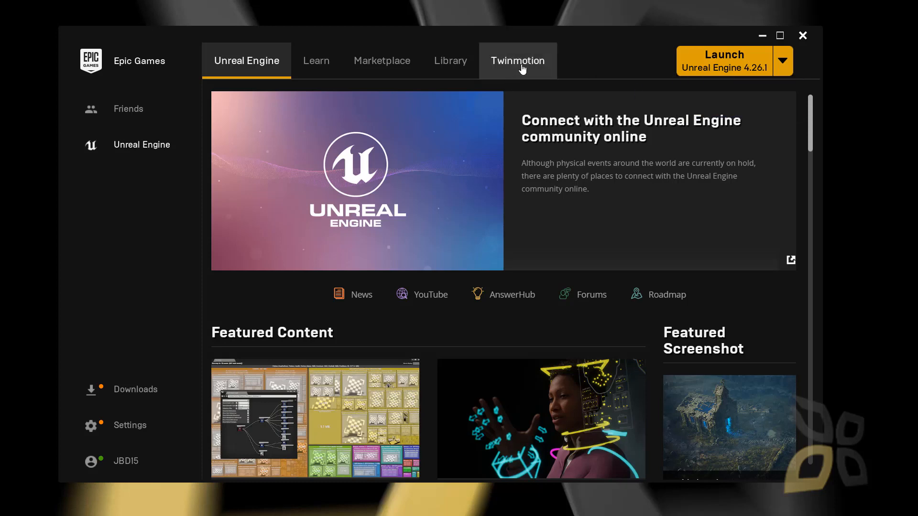
left_click(518, 60)
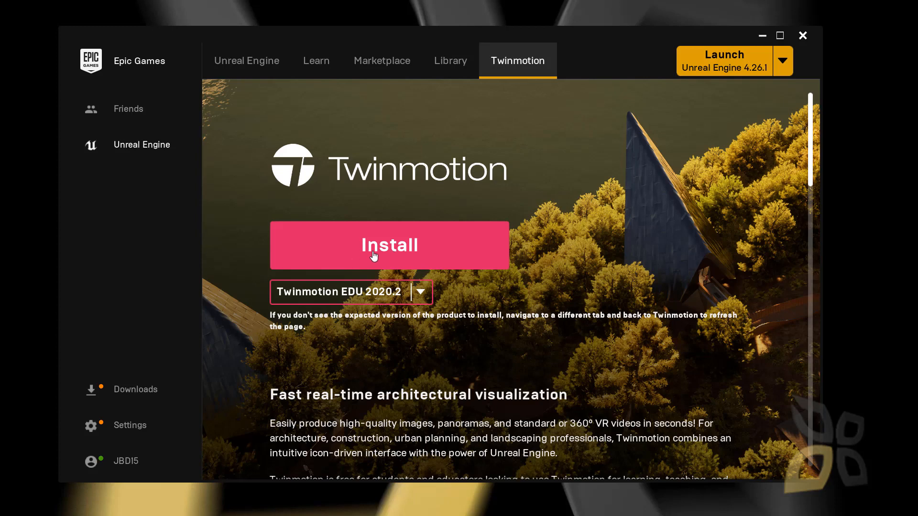
mouse_move(381, 261)
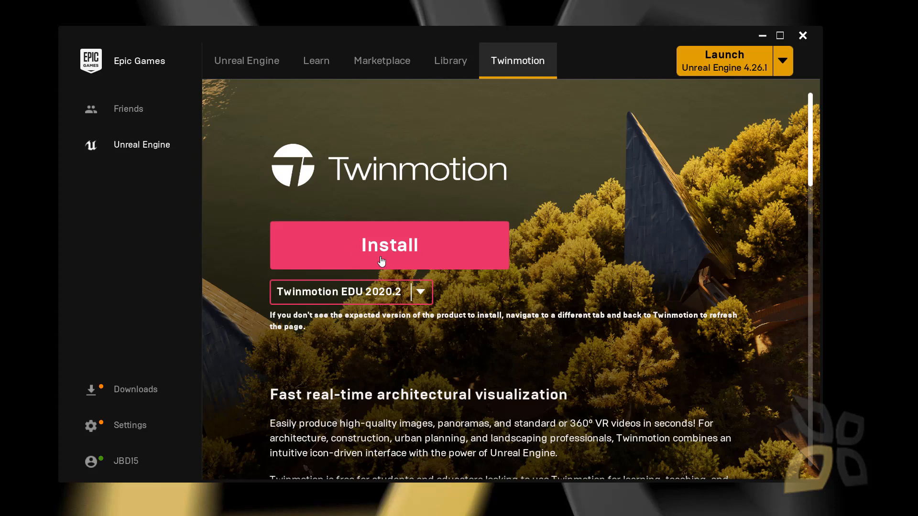
mouse_move(402, 176)
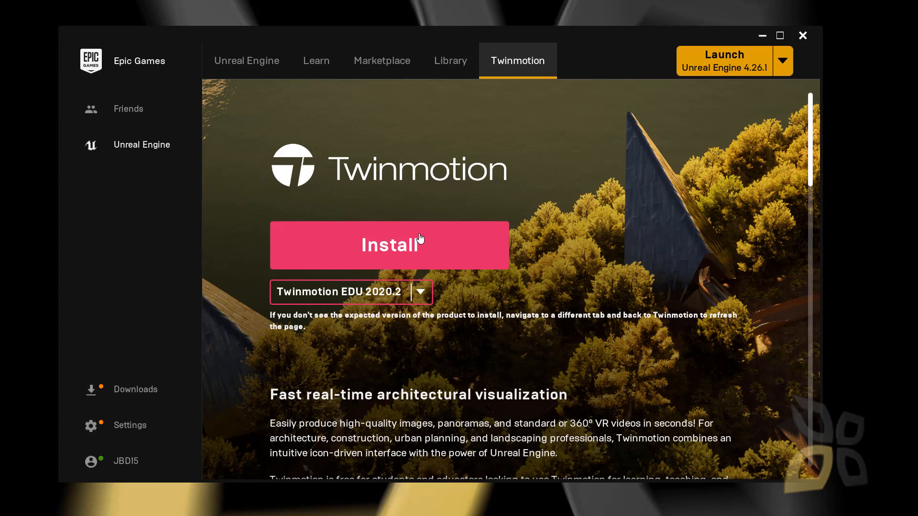
mouse_move(381, 60)
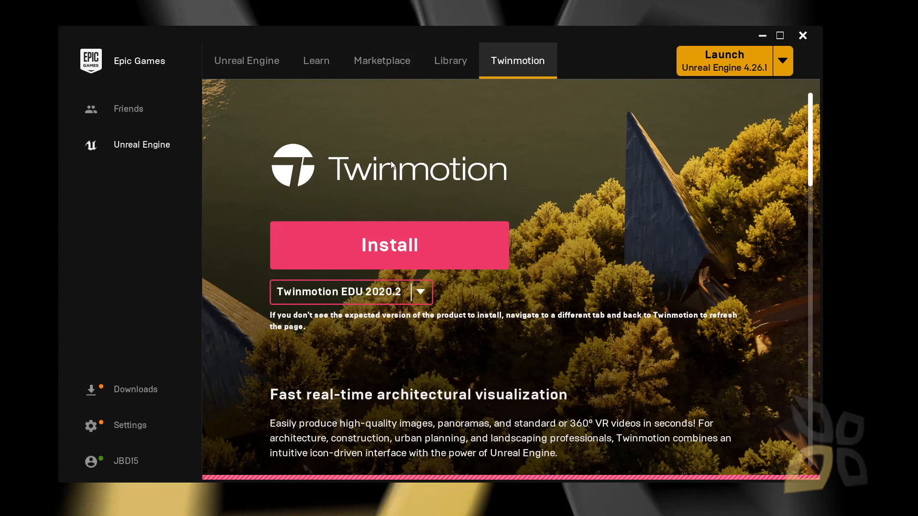
mouse_move(383, 75)
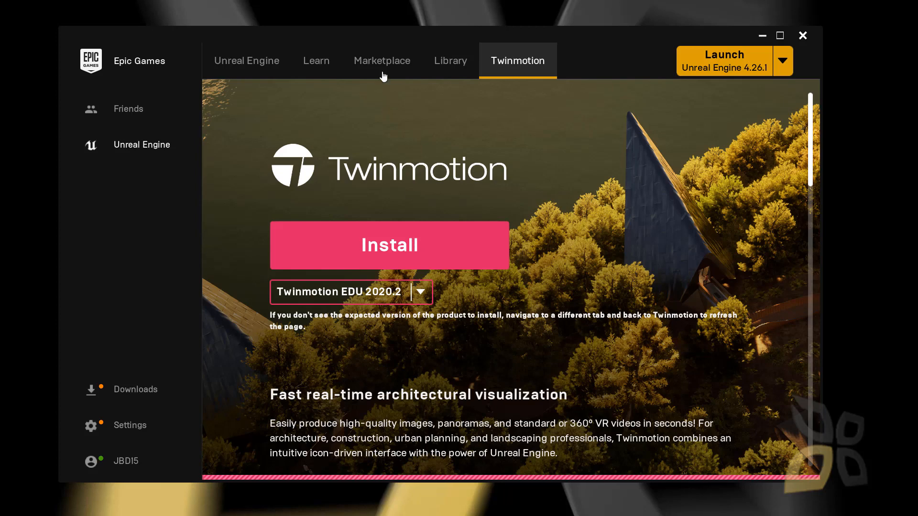
Load the Marketplace home page with Showcase items like Chess Game Creator and NPC Bundle.
left_click(381, 60)
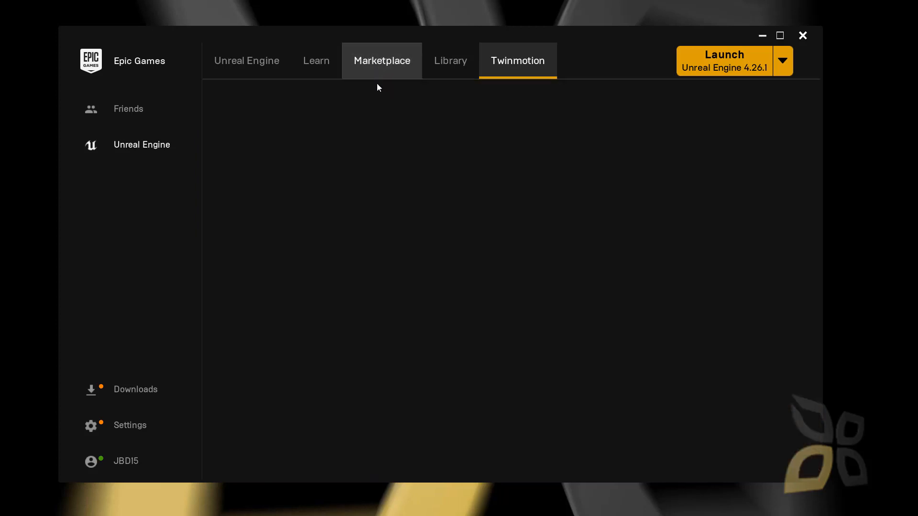
mouse_move(374, 75)
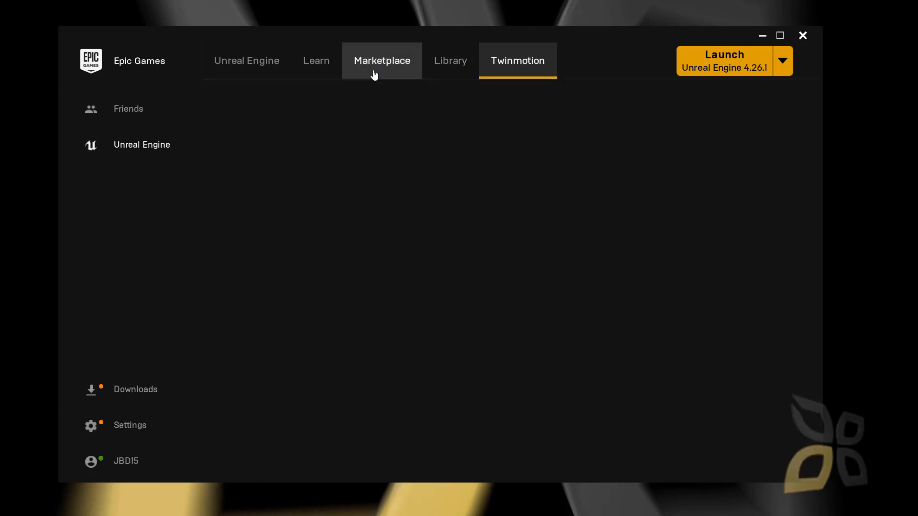
left_click(381, 60)
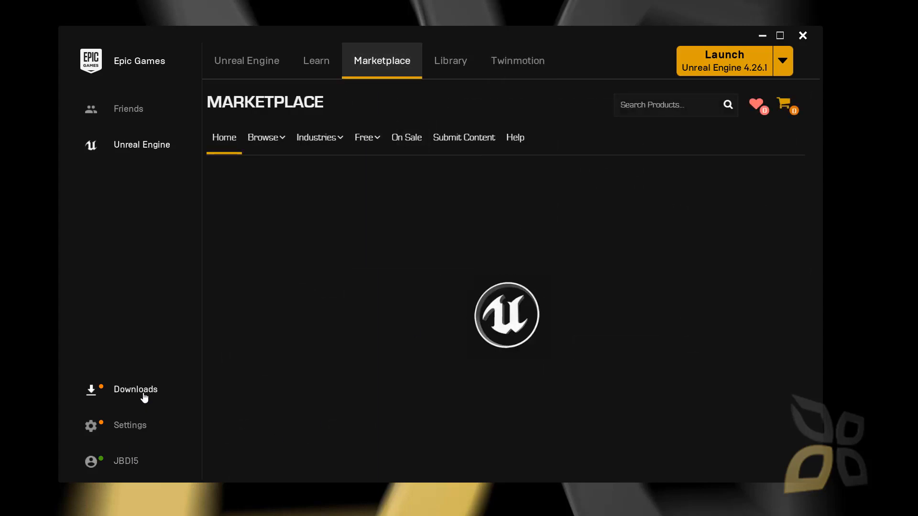
mouse_move(501, 347)
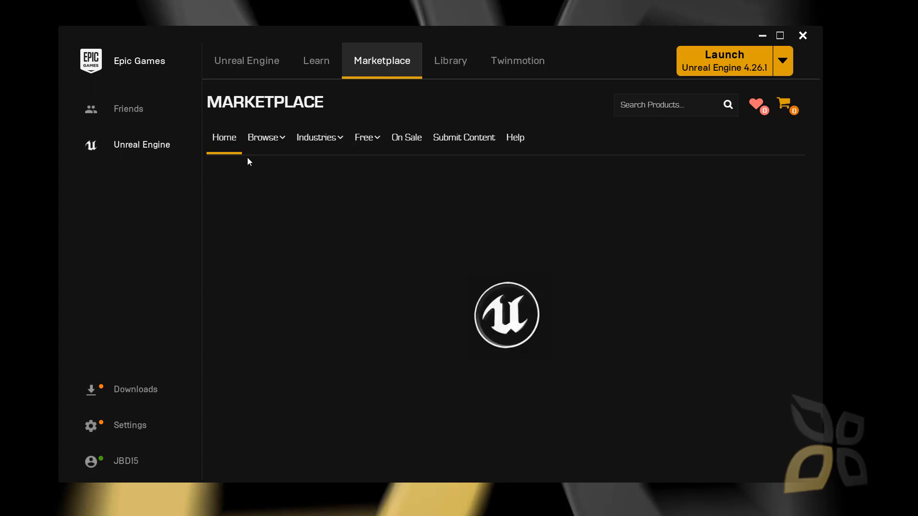
left_click(363, 138)
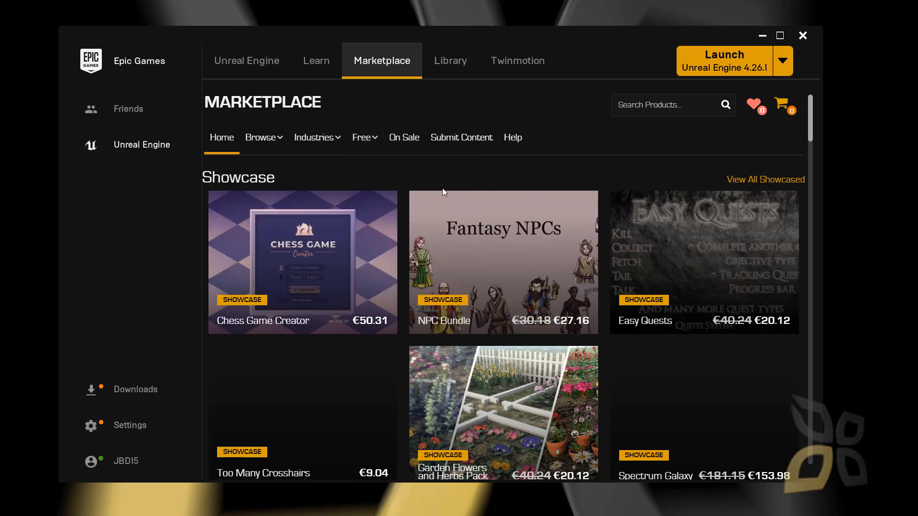
left_click(363, 137)
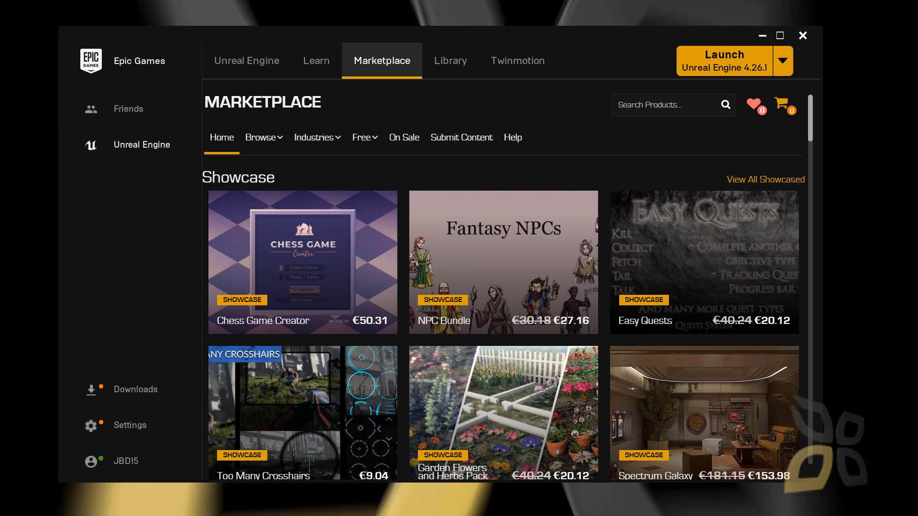
Search the Marketplace for 'metahuman', open the MetaHumans details, and scroll to its description.
type("metahuman")
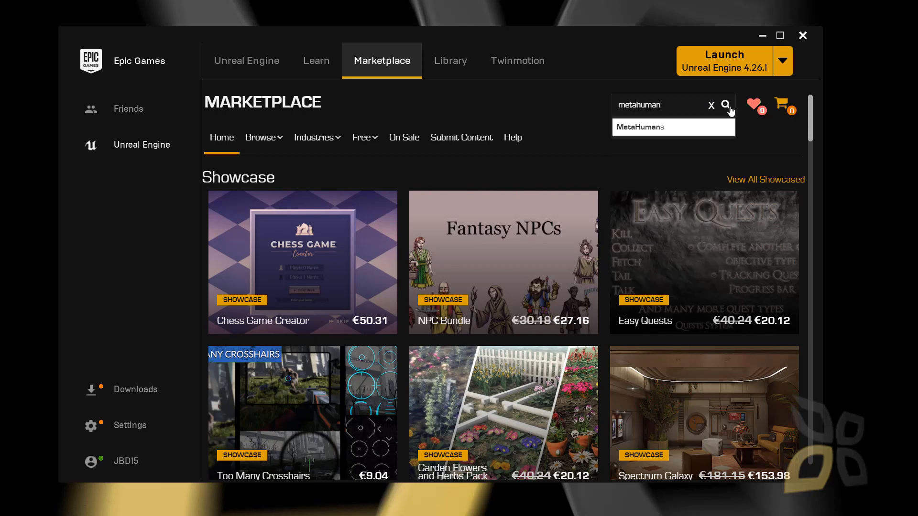
left_click(726, 105)
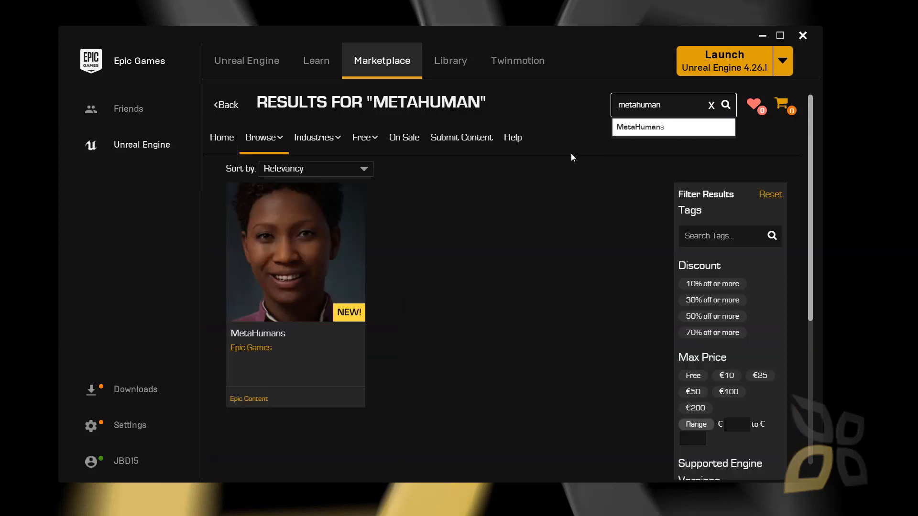
mouse_move(276, 285)
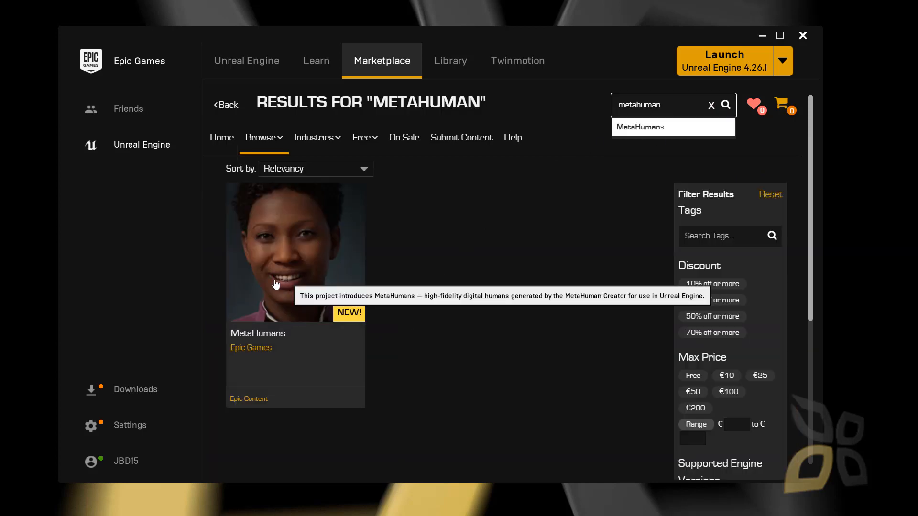
left_click(295, 252)
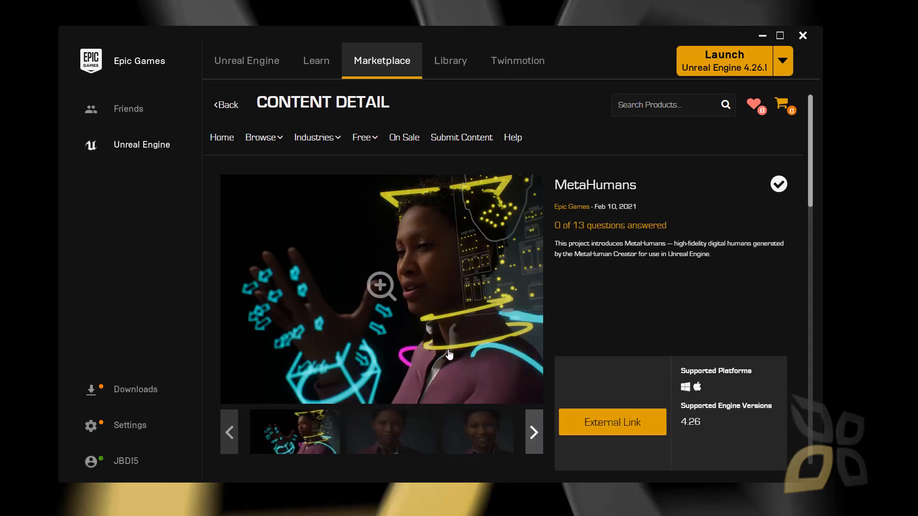
scroll("down", 3)
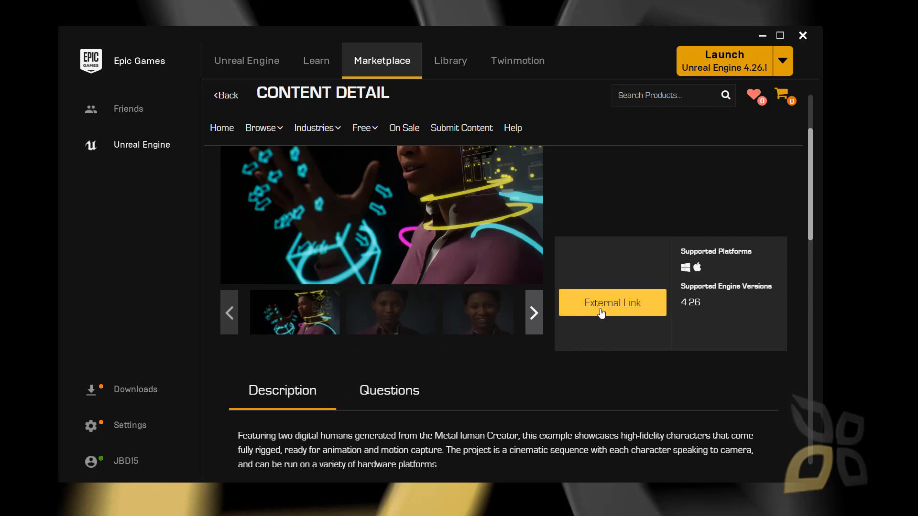
mouse_move(619, 336)
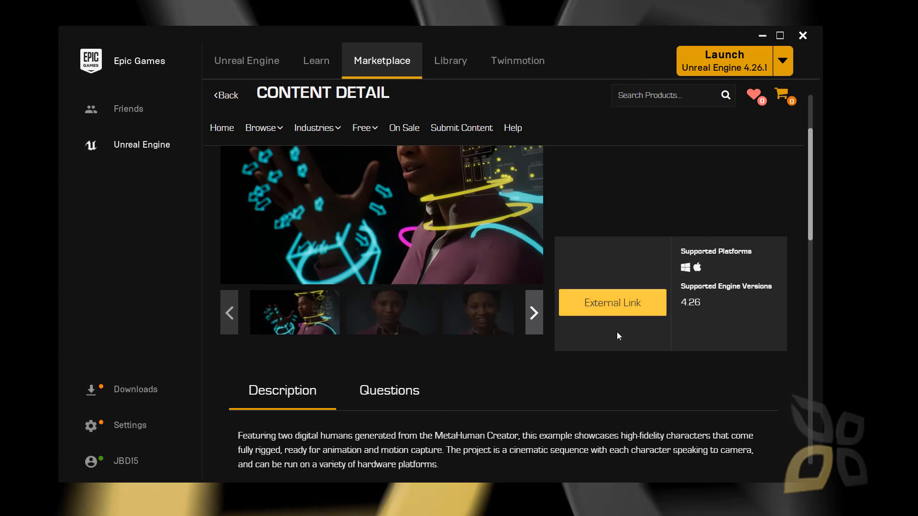
mouse_move(602, 274)
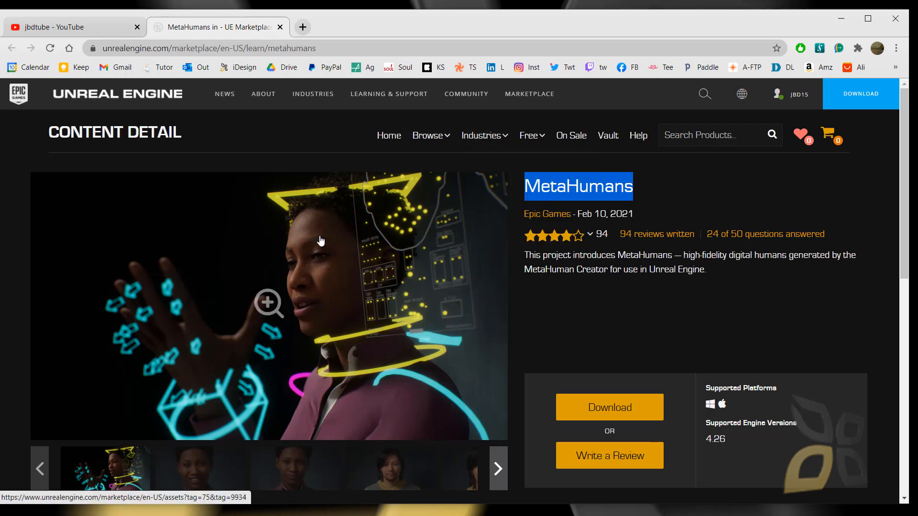
Scroll through the MetaHumans product details on the web Marketplace page.
scroll("down", 3)
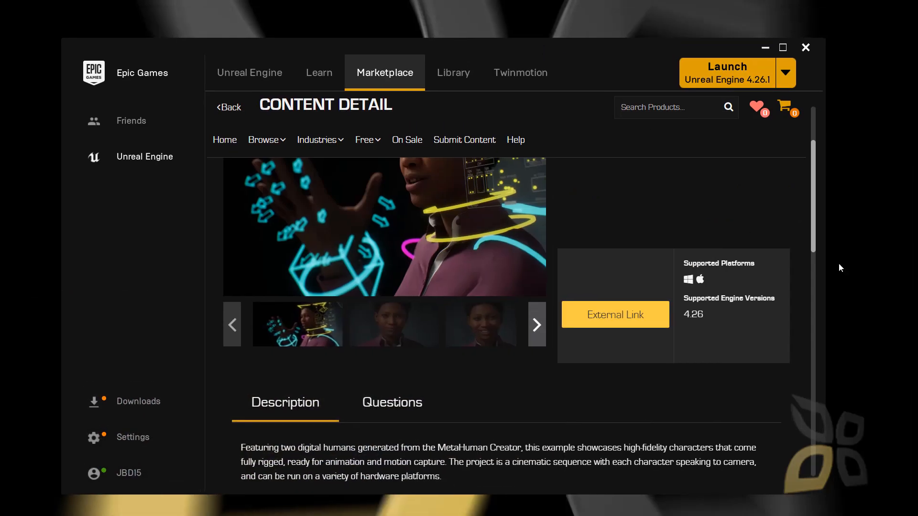
mouse_move(514, 333)
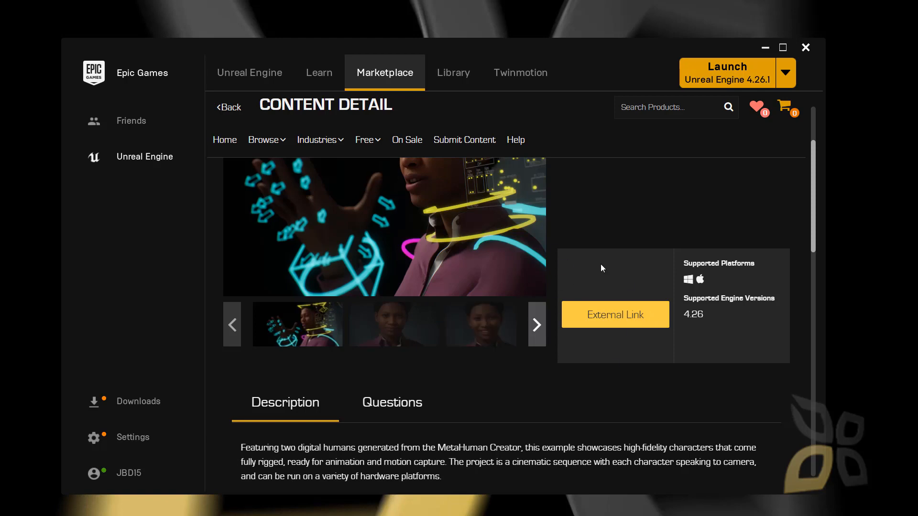
Check the launcher's download tasks, showing MetaHumans installing at 13%.
left_click(138, 402)
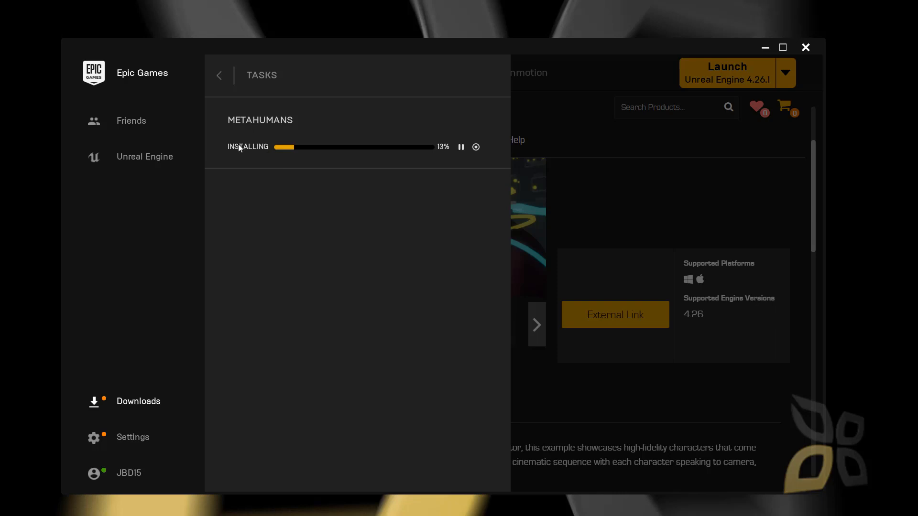
mouse_move(449, 152)
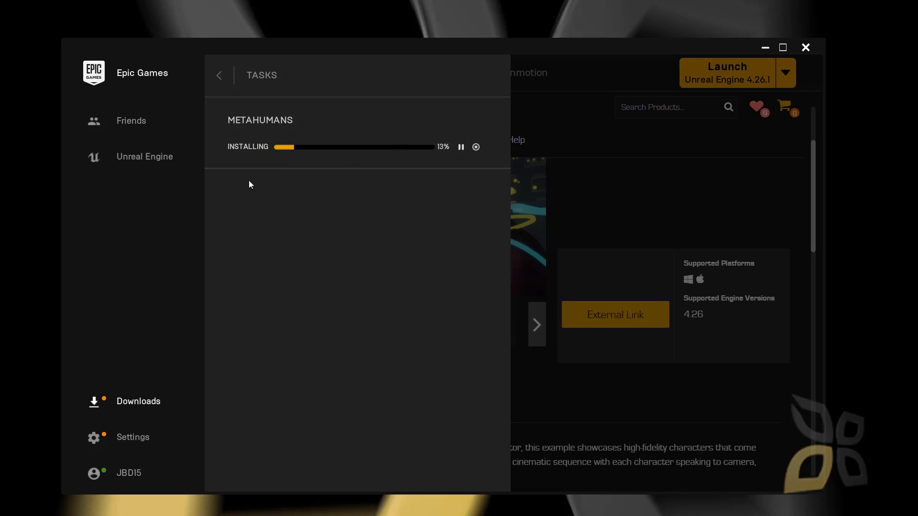
mouse_move(624, 222)
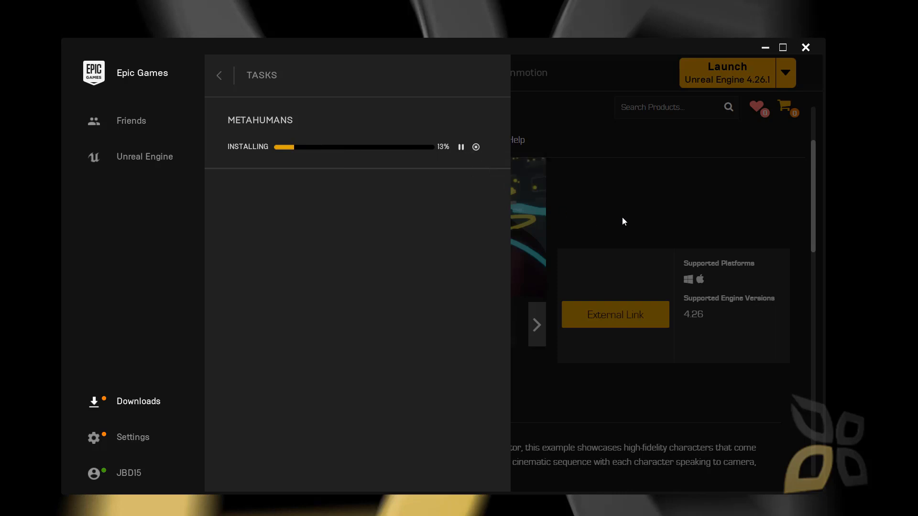
left_click(219, 75)
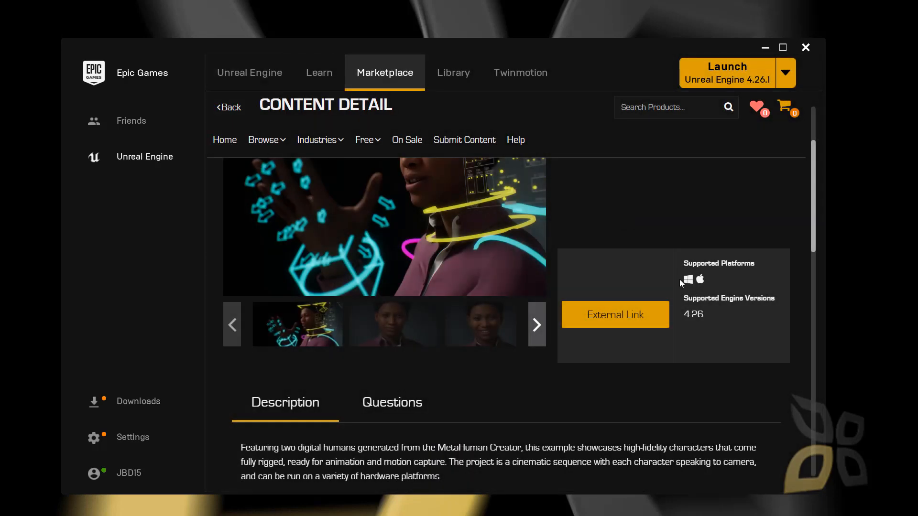
mouse_move(634, 337)
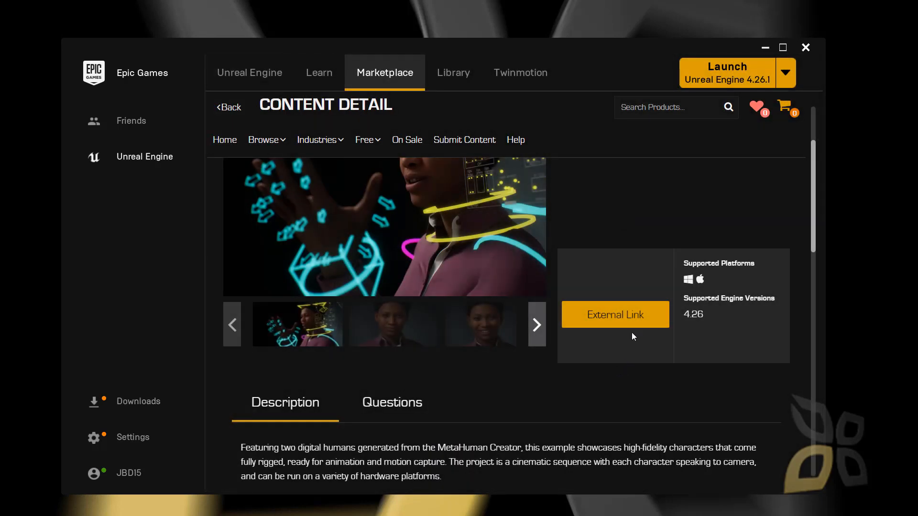
mouse_move(615, 315)
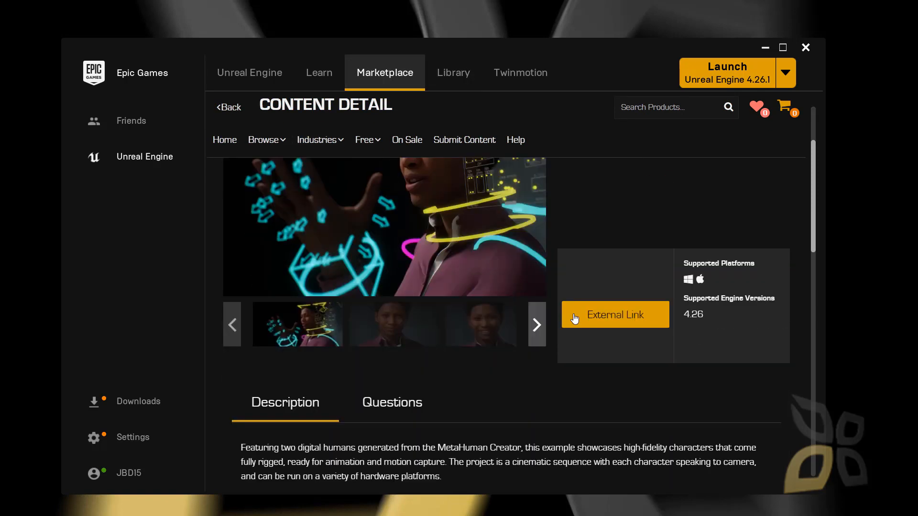
mouse_move(830, 280)
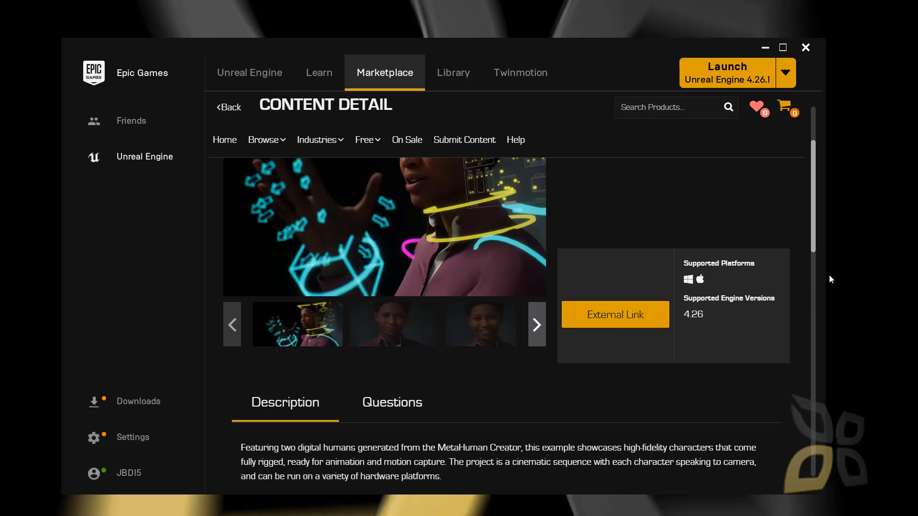
mouse_move(582, 337)
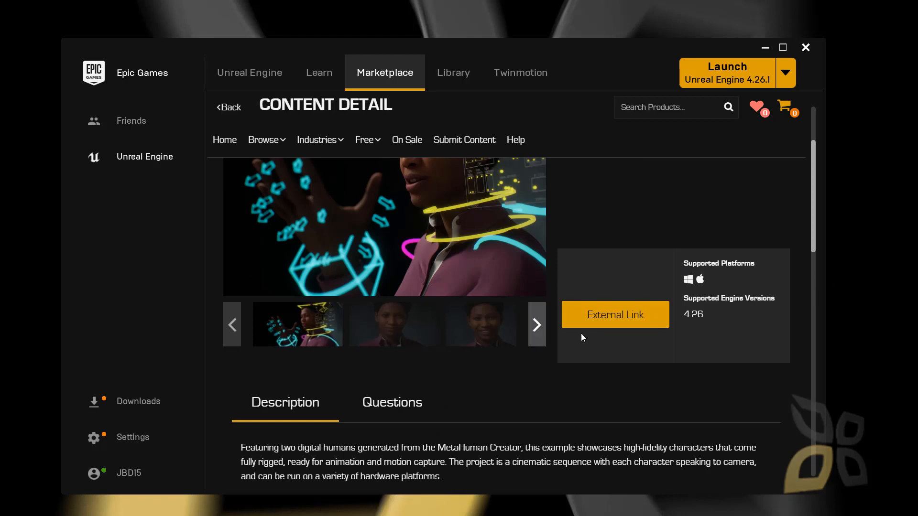
mouse_move(604, 64)
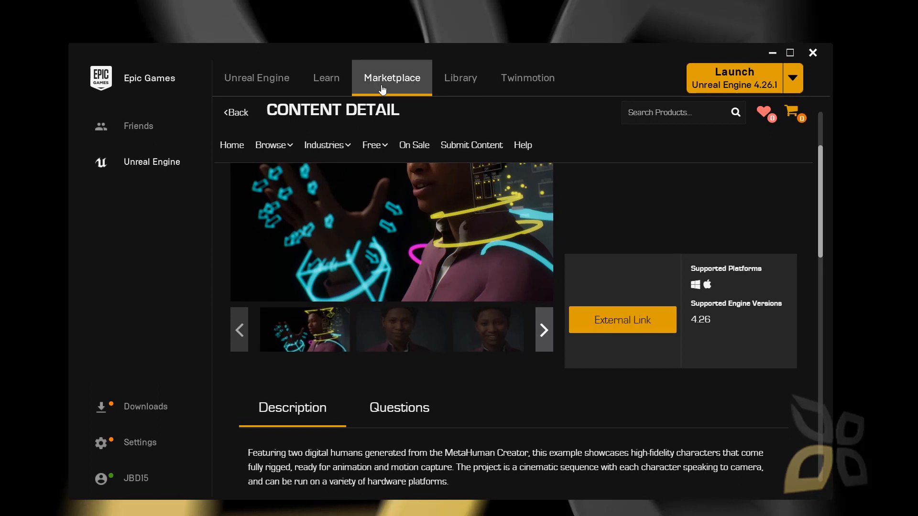
mouse_move(623, 333)
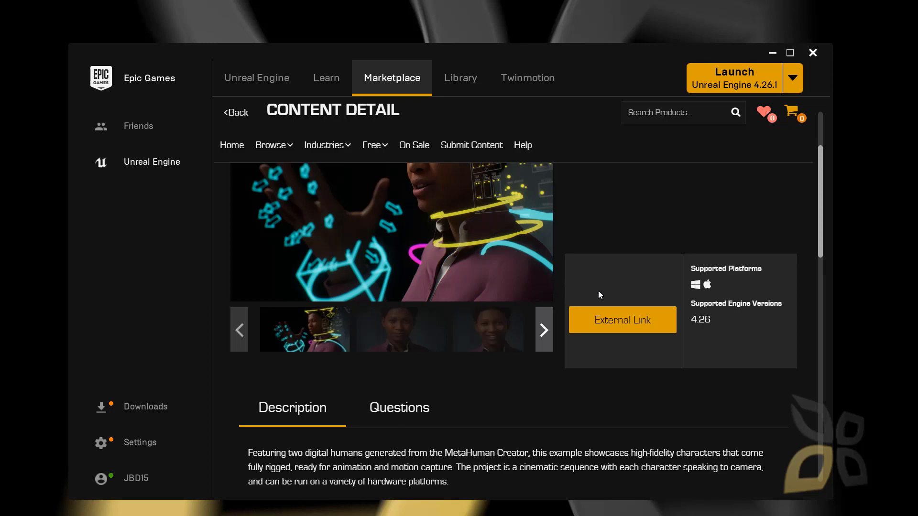
mouse_move(498, 360)
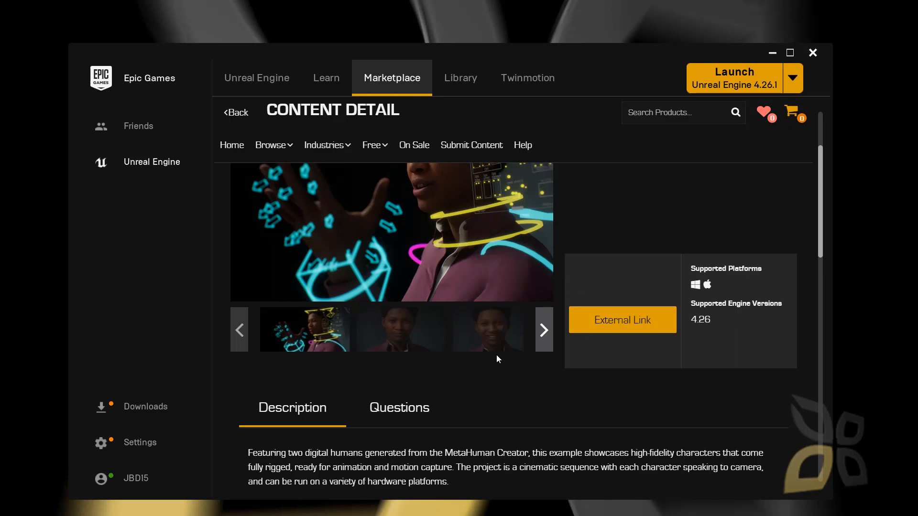
mouse_move(589, 321)
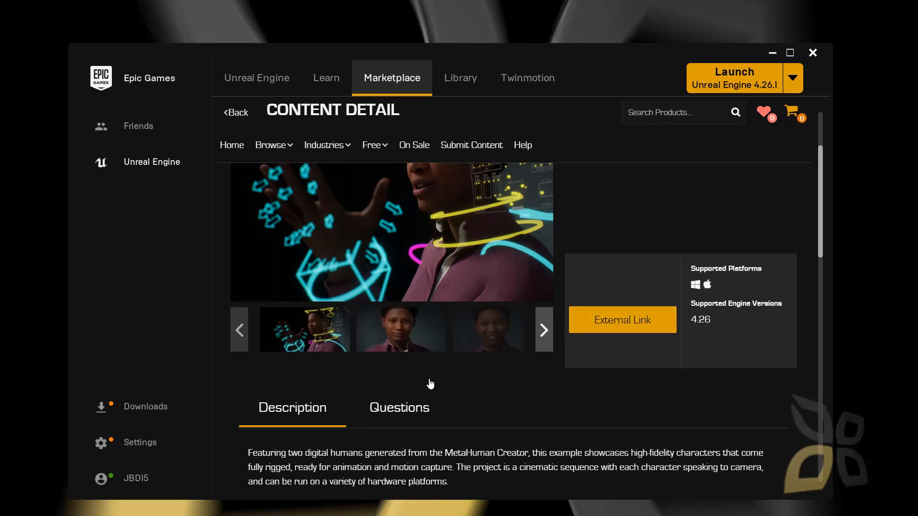
scroll("down", 3)
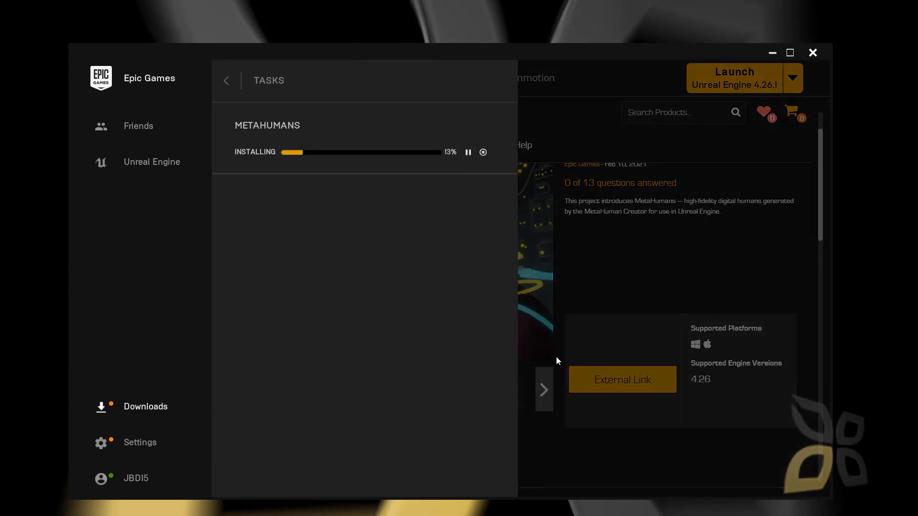
mouse_move(448, 154)
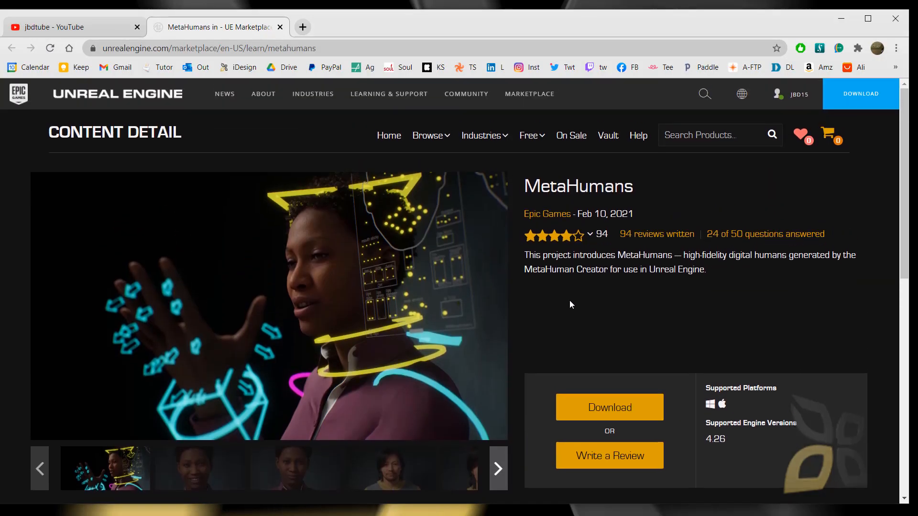
mouse_move(358, 261)
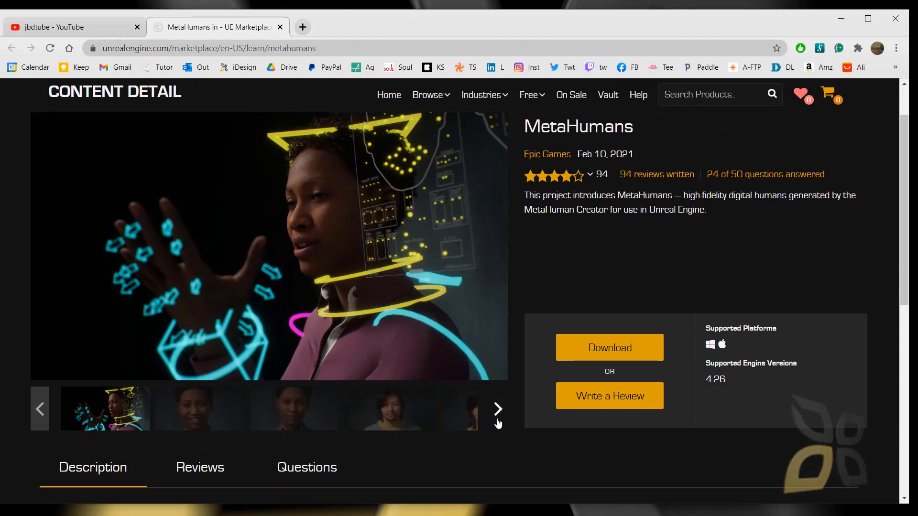
Advance the MetaHumans web gallery to the man in the yellow hoodie.
left_click(497, 409)
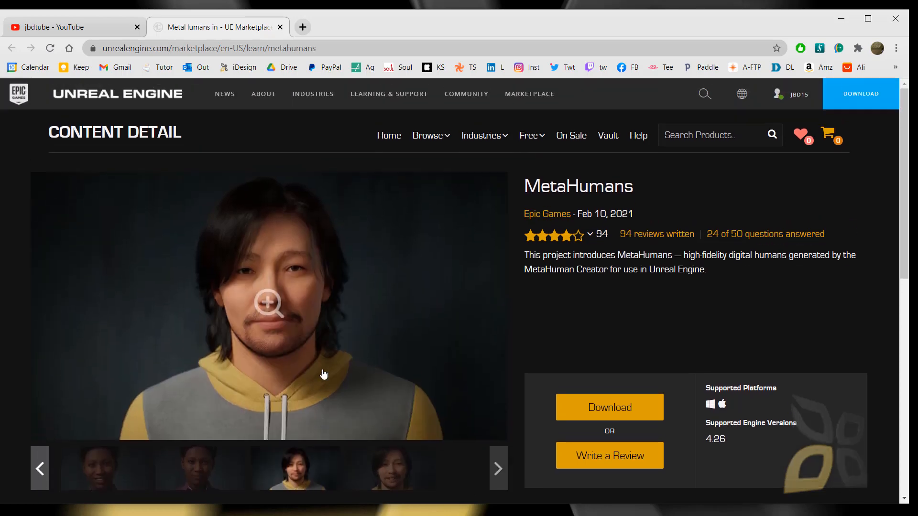
mouse_move(326, 365)
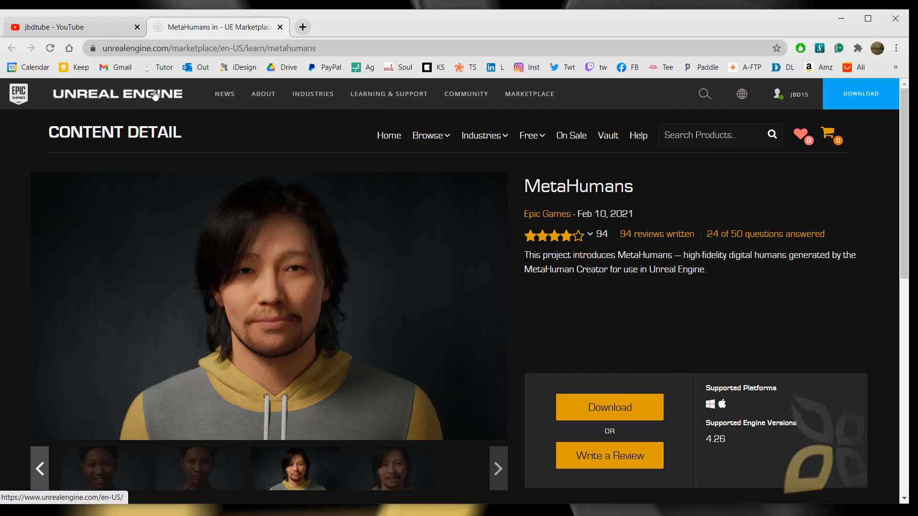
mouse_move(444, 292)
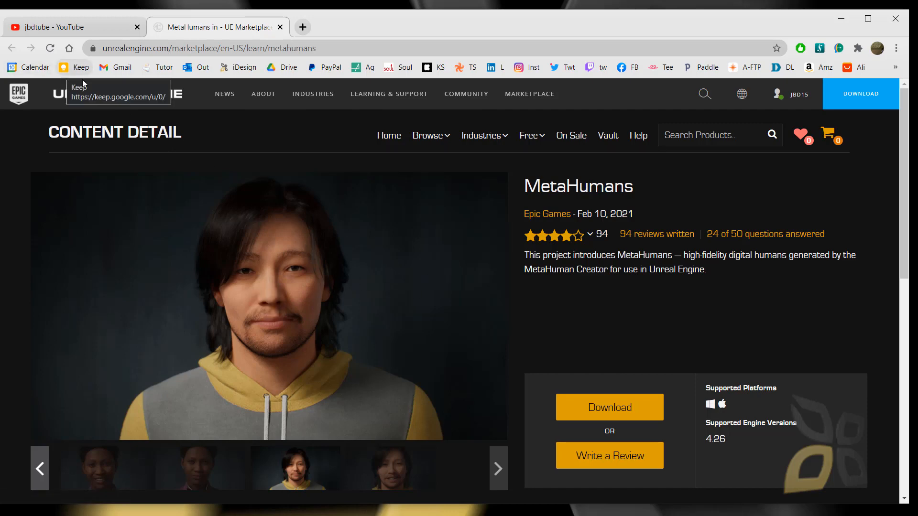
mouse_move(65, 27)
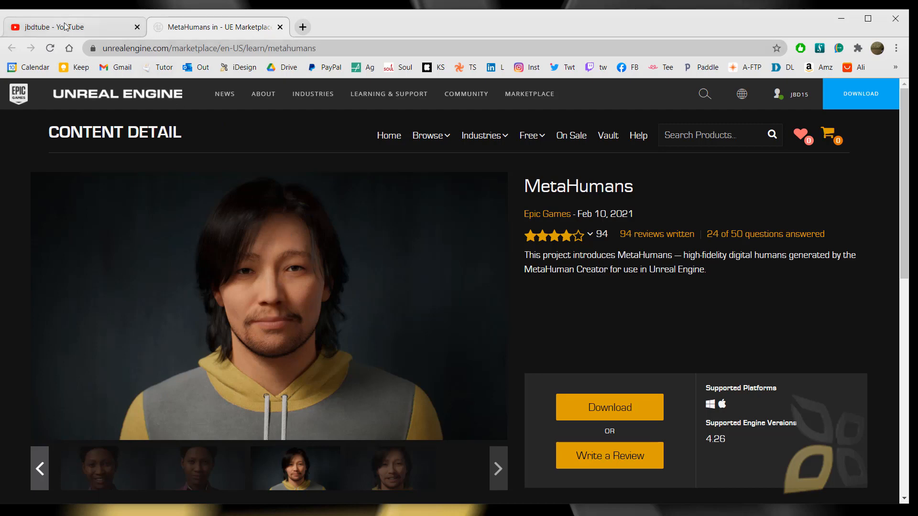
Show the jbdtube channel's uploaded videos and scroll down through more uploads.
left_click(65, 26)
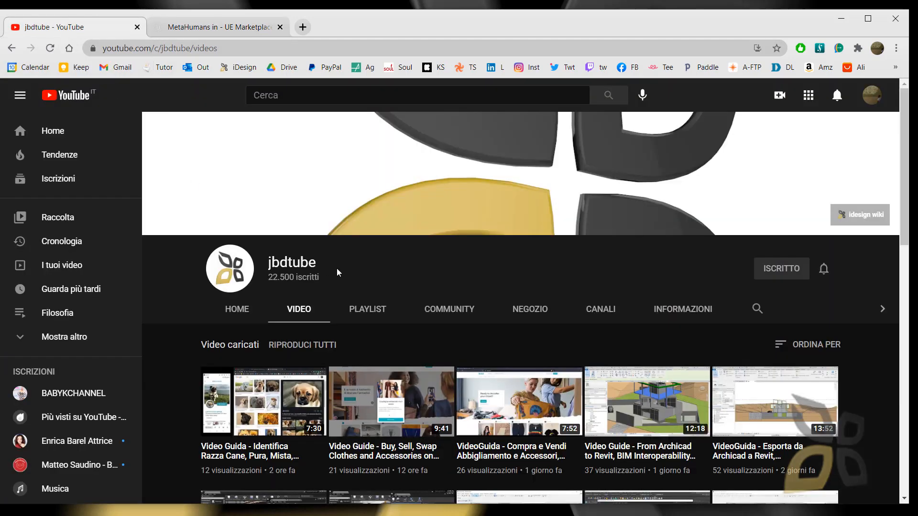
mouse_move(367, 285)
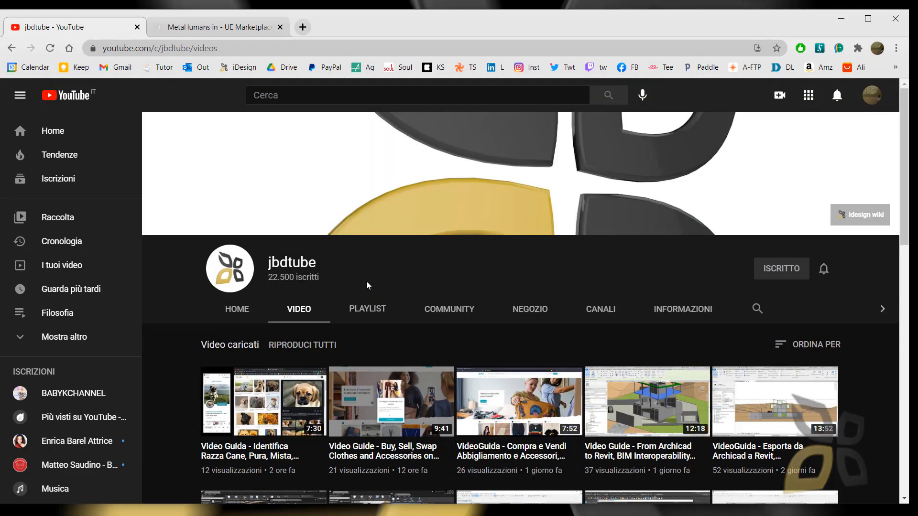
scroll("down", 3)
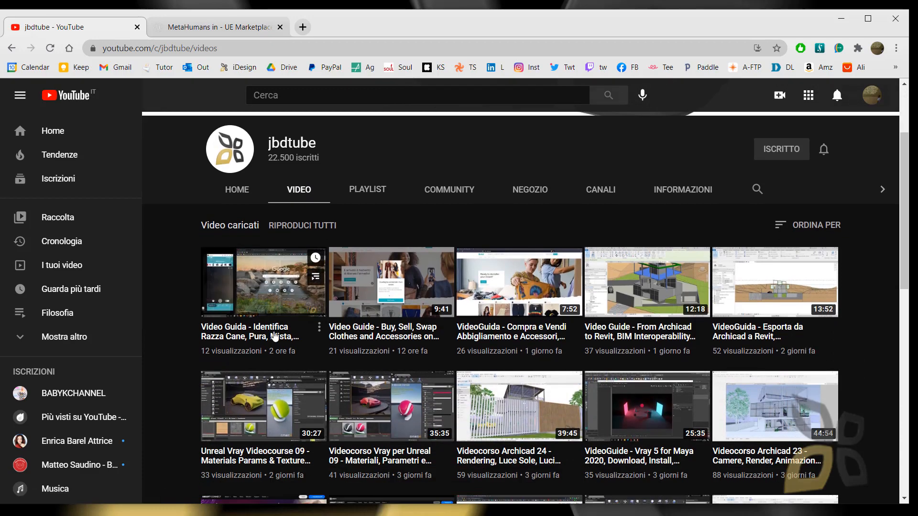
scroll("down", 3)
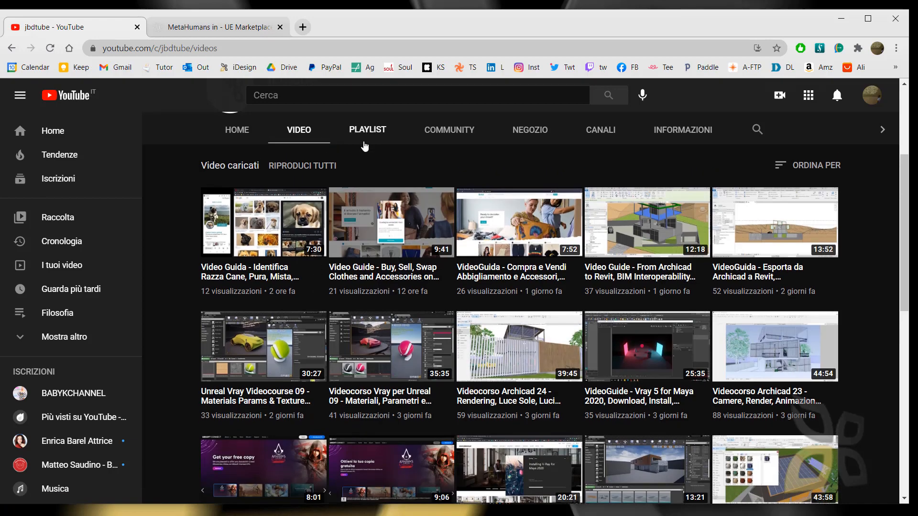
Browse the jbdtube playlists, paging the English Video-Courses carousel forward.
left_click(367, 129)
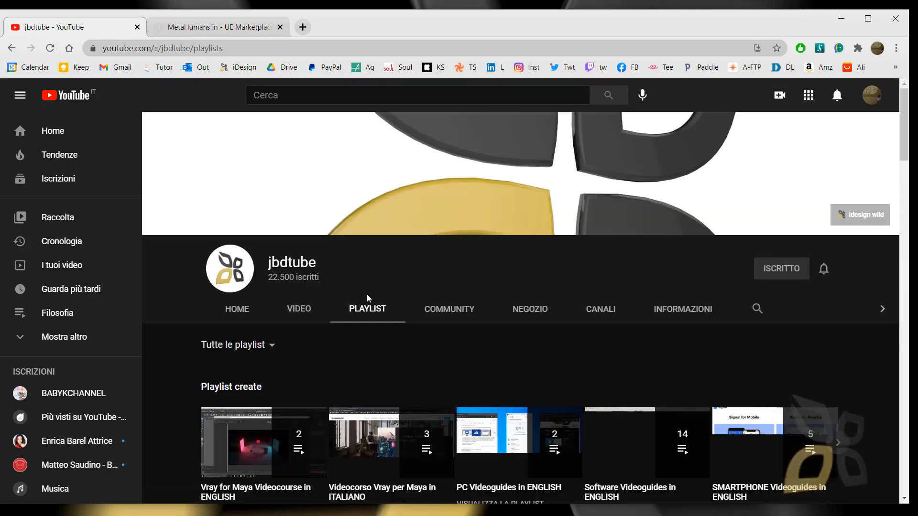
scroll("down", 3)
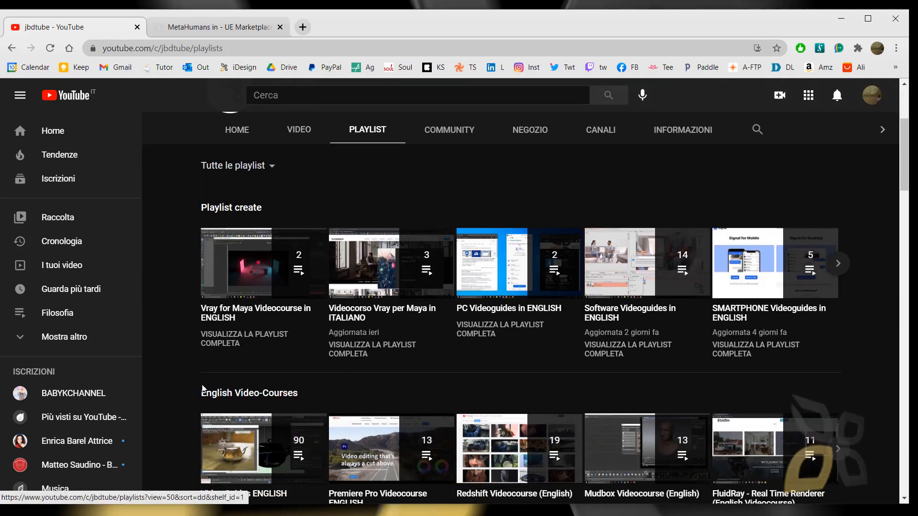
scroll("down", 3)
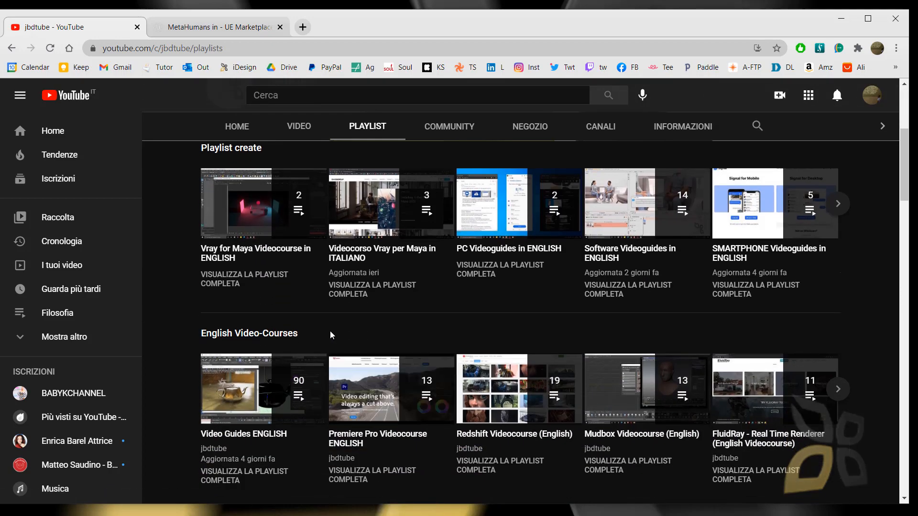
scroll("down", 3)
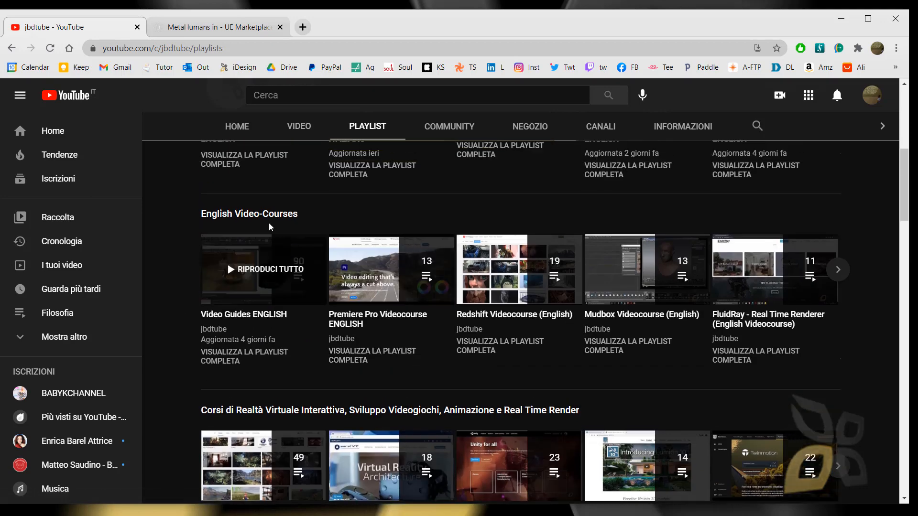
left_click(837, 269)
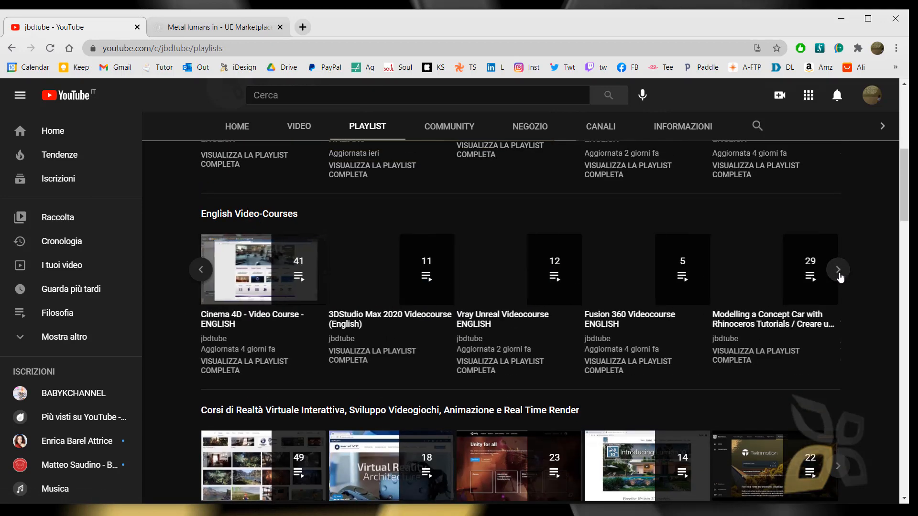
scroll("up", 3)
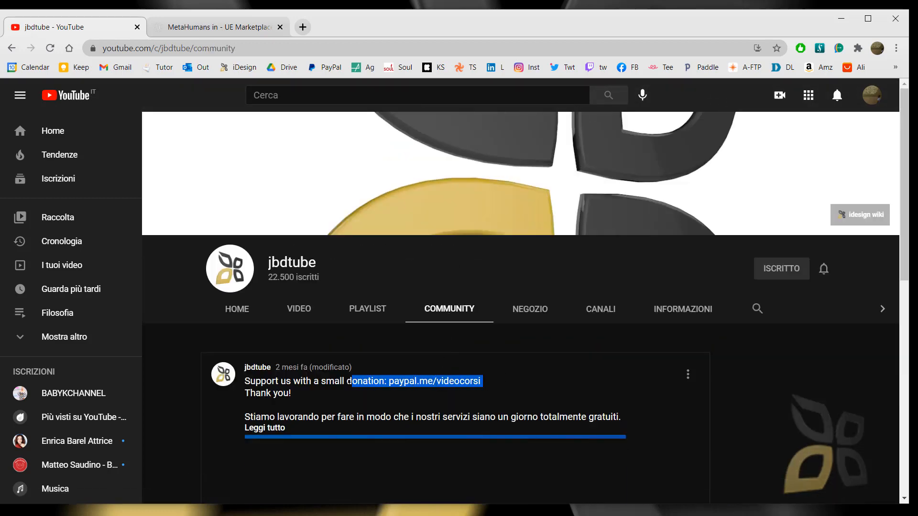
Open the channel's NEGOZIO store featuring jbdtube mugs and T-shirts.
left_click(529, 310)
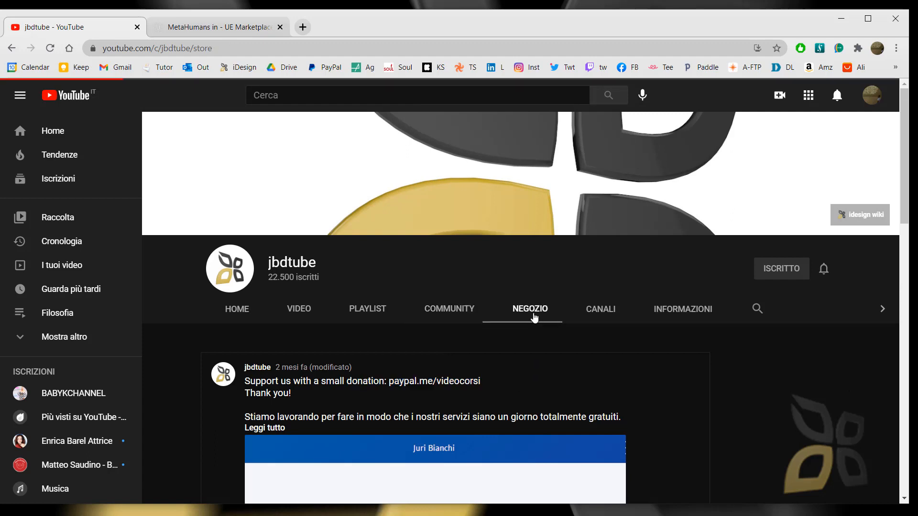
left_click(529, 309)
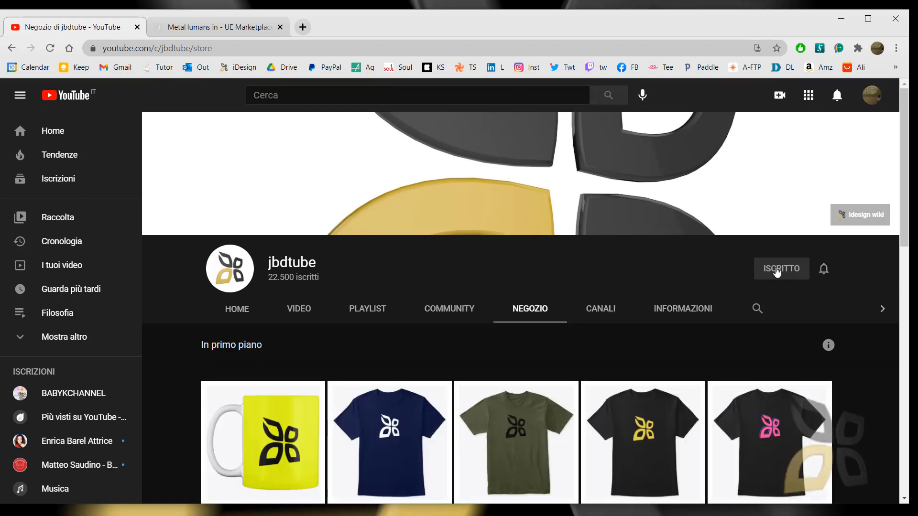
mouse_move(83, 180)
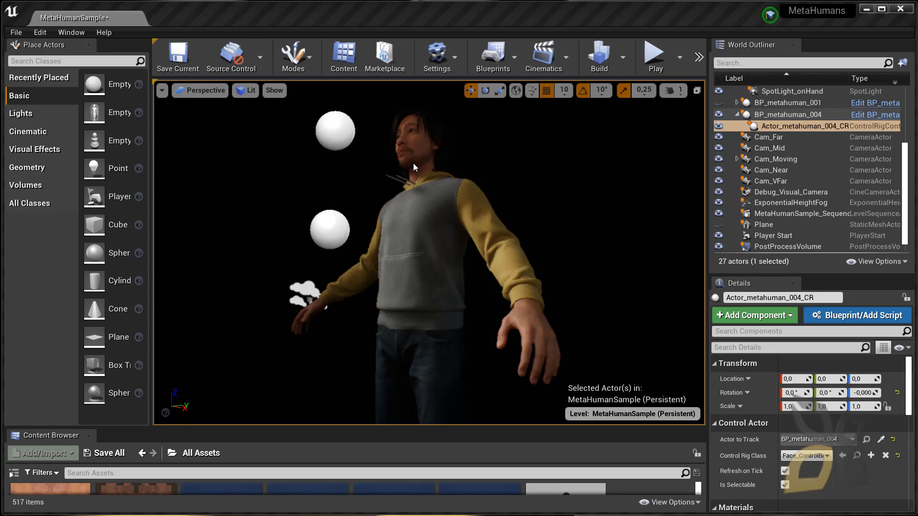
mouse_move(433, 274)
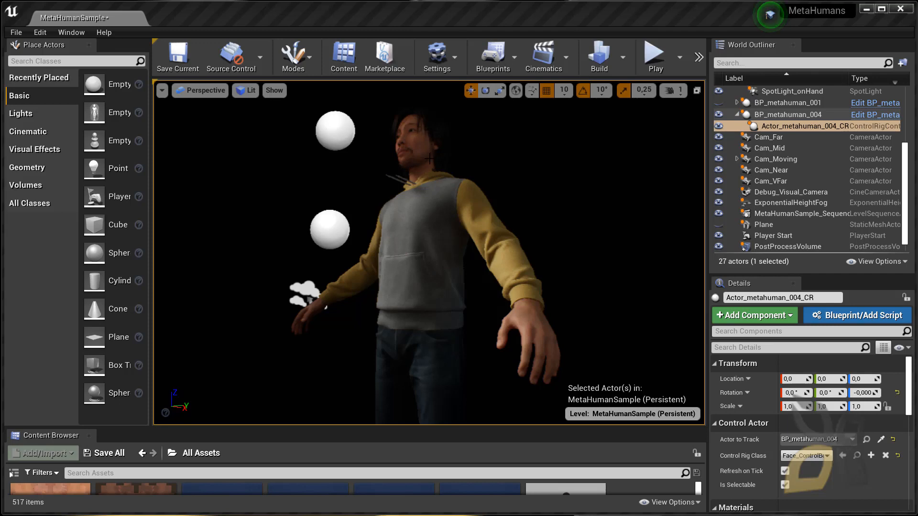
mouse_move(344, 170)
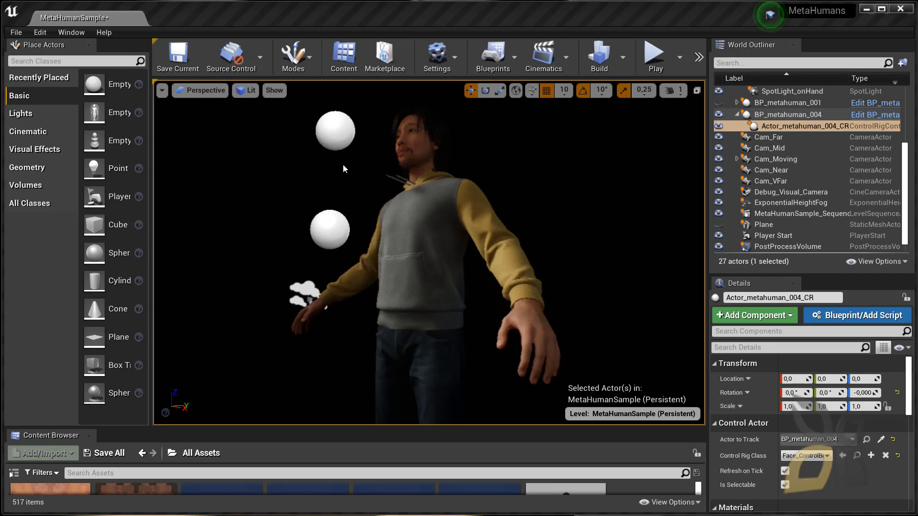
mouse_move(274, 162)
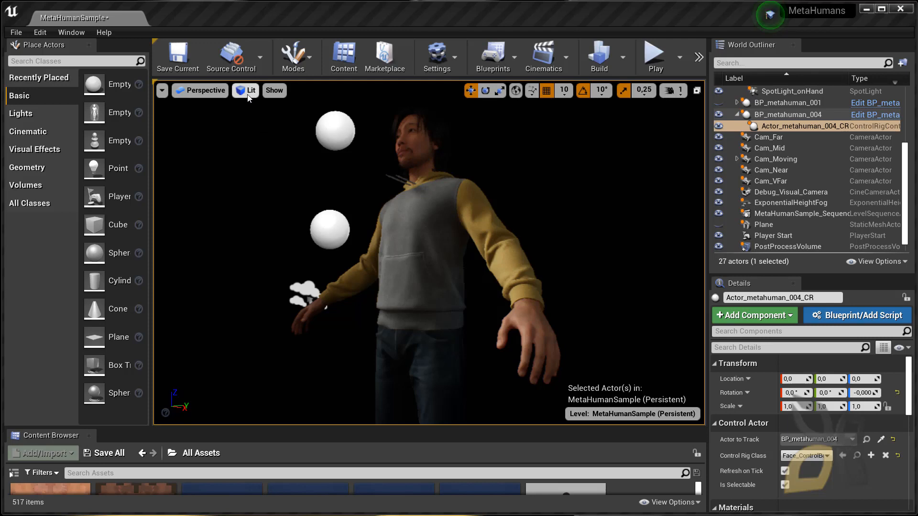
Switch the viewport view mode from Lit to Brush Wireframe.
left_click(247, 91)
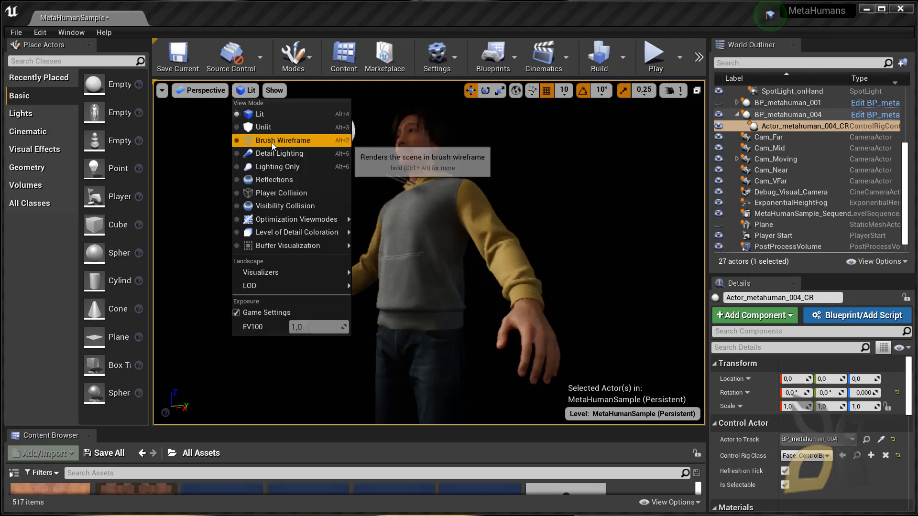
left_click(284, 140)
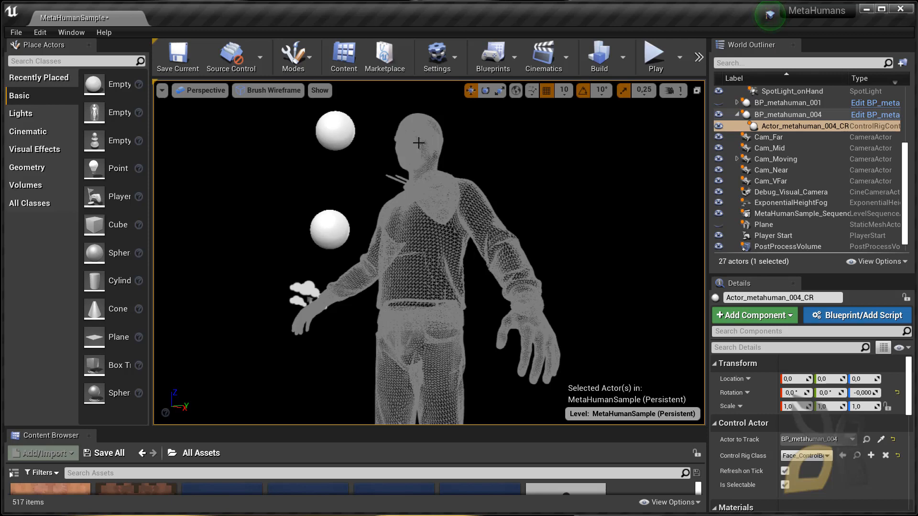
mouse_move(539, 350)
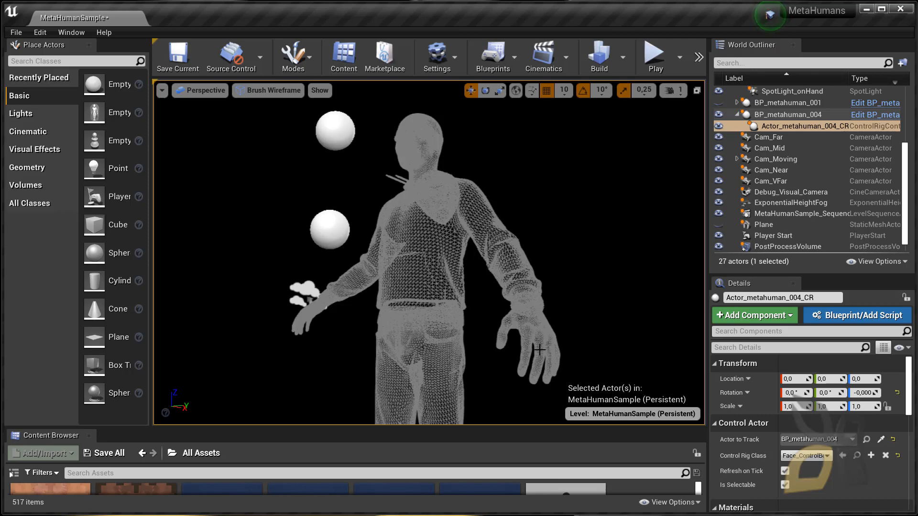
mouse_move(468, 379)
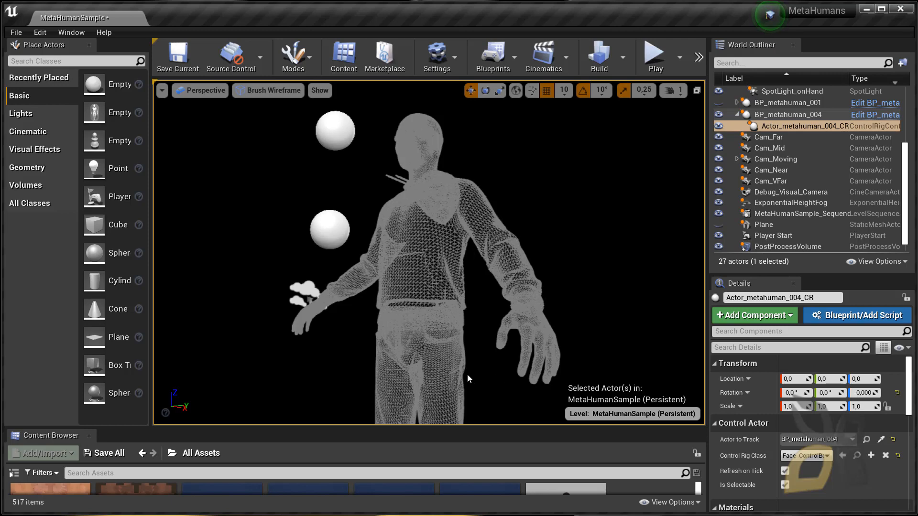
mouse_move(548, 338)
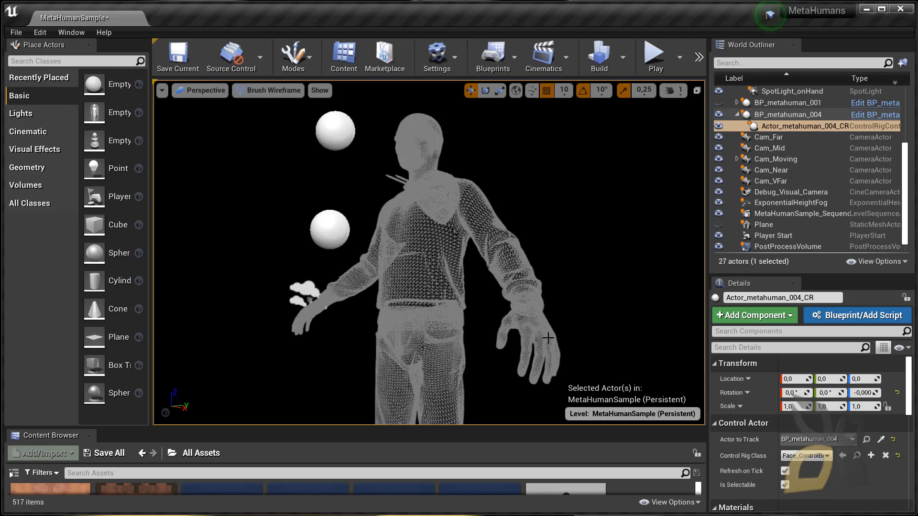
mouse_move(534, 369)
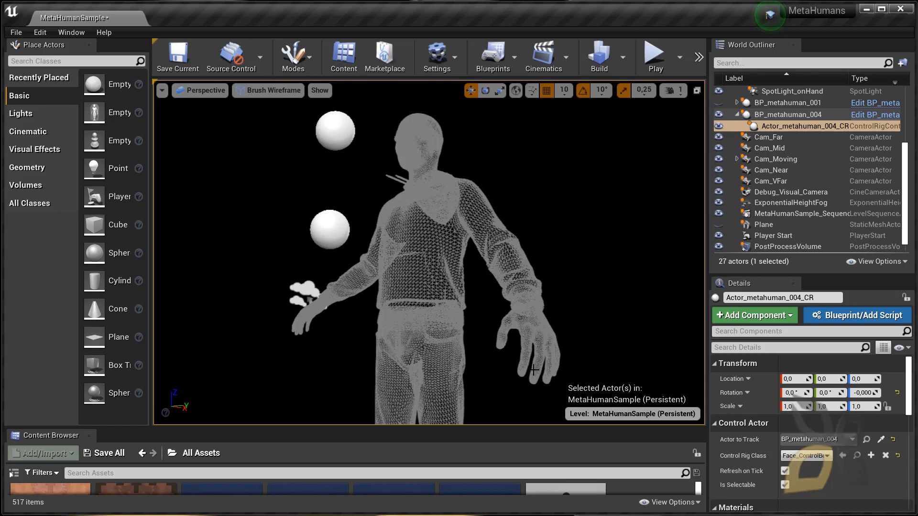
mouse_move(523, 322)
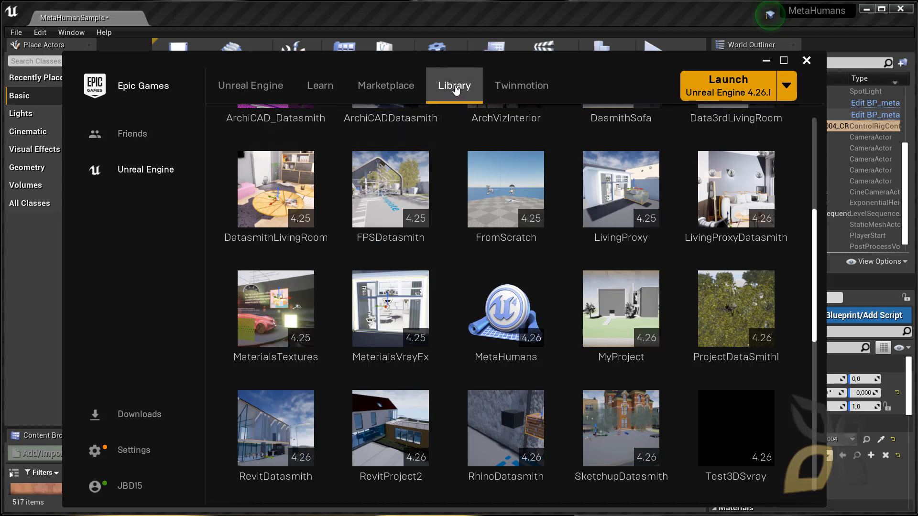
Scroll the Library projects to MetaHumans 4.26, then minimize the Epic Games Launcher.
scroll("down", 3)
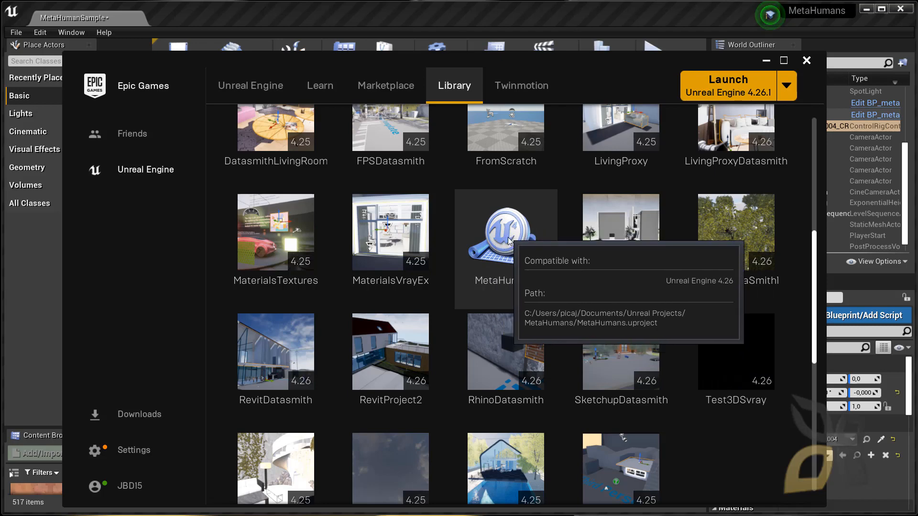
mouse_move(462, 351)
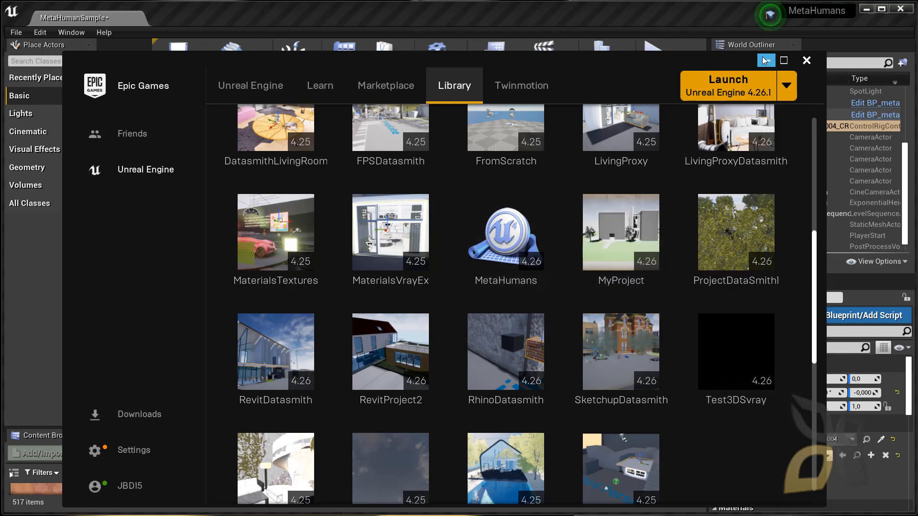
left_click(807, 60)
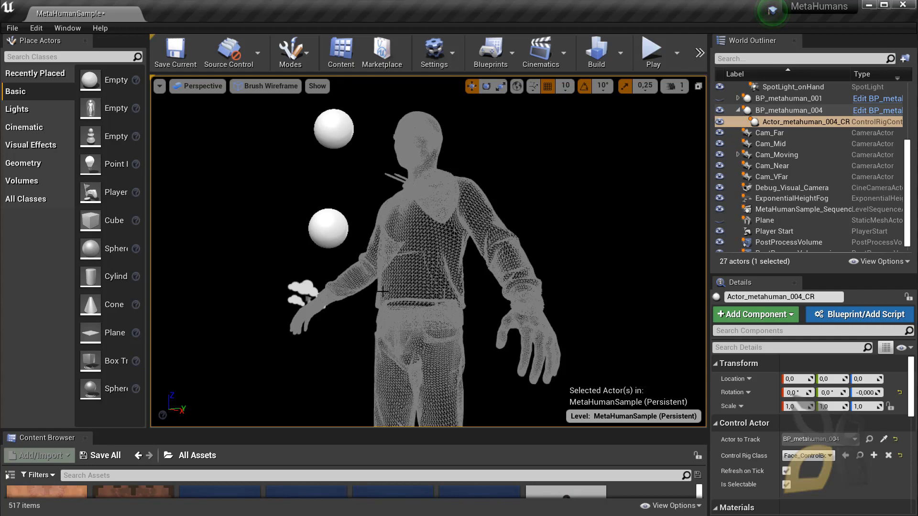
mouse_move(446, 284)
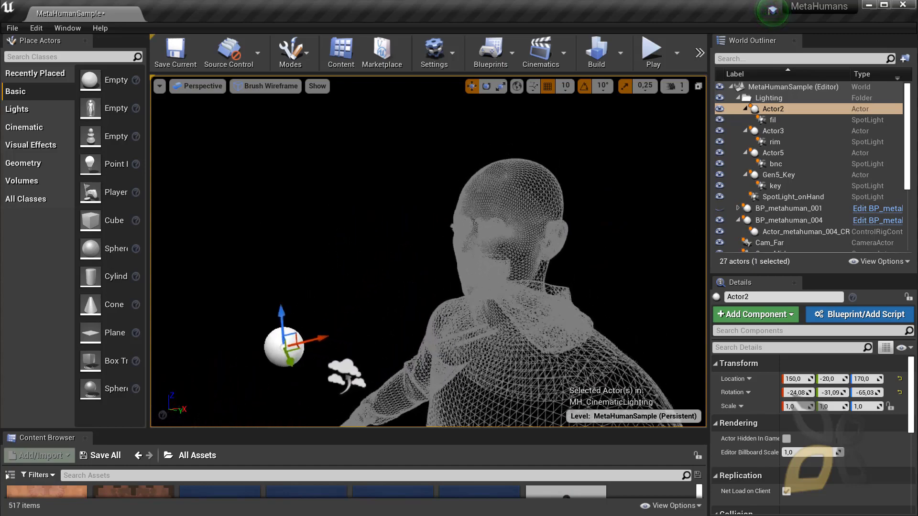
Select BP_metahuman_004 (at 189.6, -20, 20) in the World Outliner and scroll the list.
left_click(790, 220)
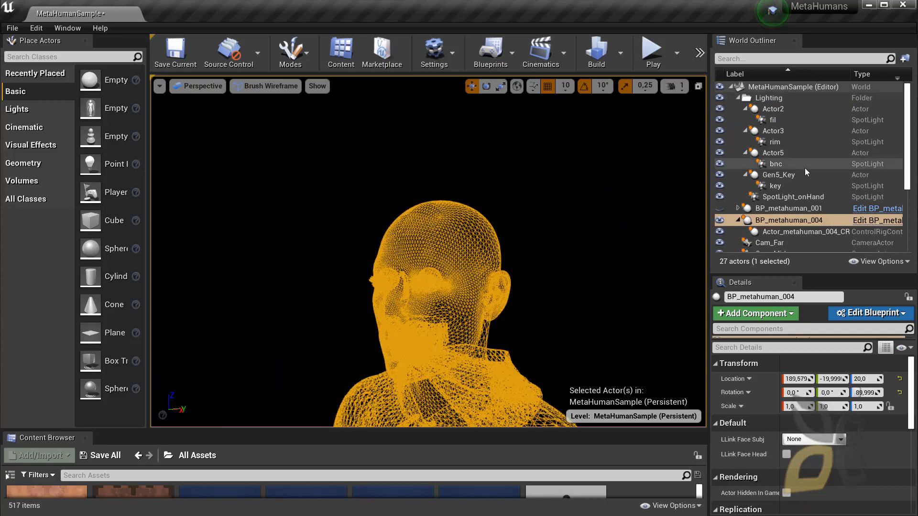
scroll("down", 3)
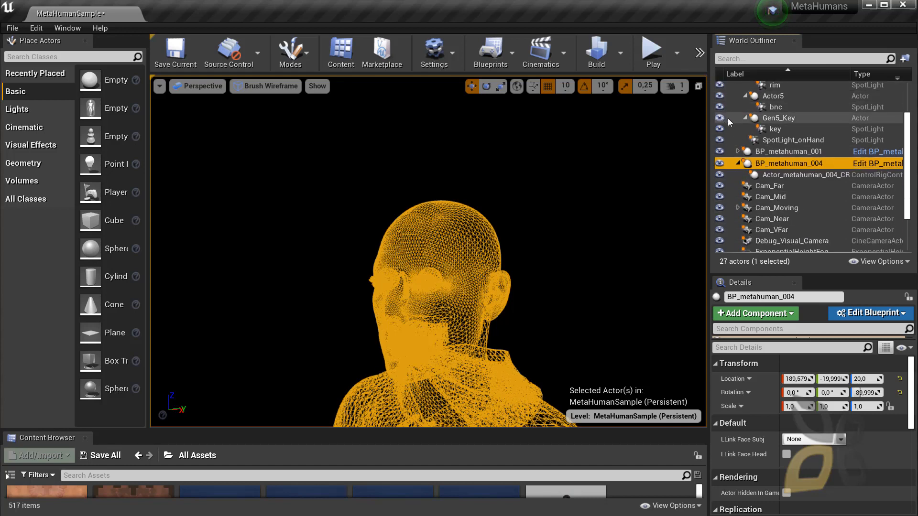
scroll("down", 3)
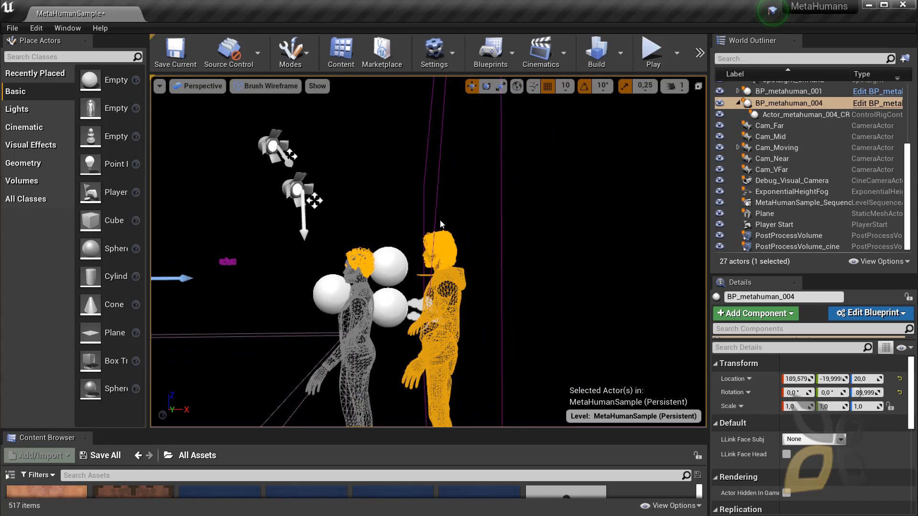
mouse_move(535, 290)
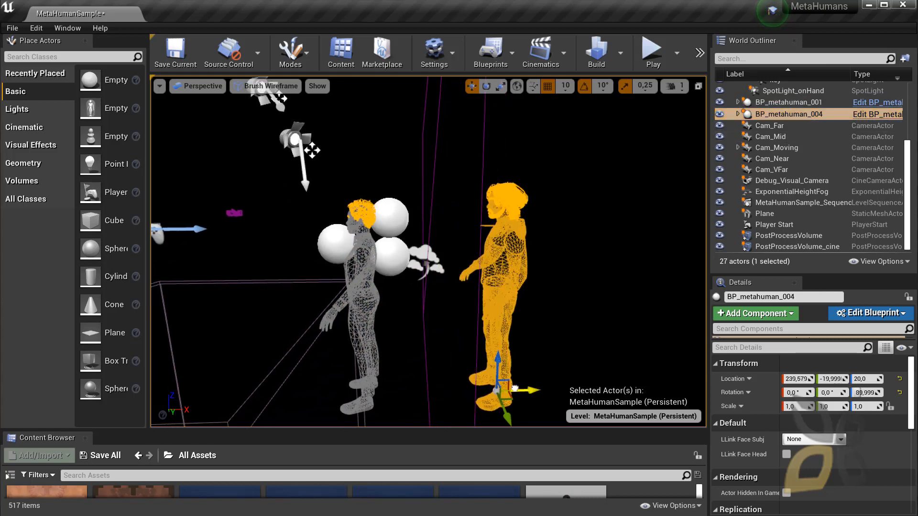
Drag BP_metahuman_004 along X to 269.579, farther from BP_metahuman_001.
left_click_drag(530, 389, 521, 389)
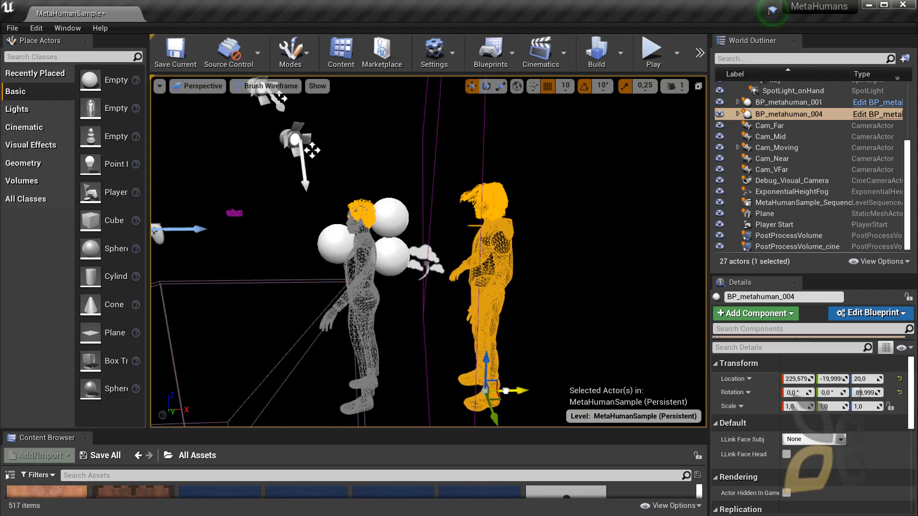
left_click_drag(515, 391, 559, 389)
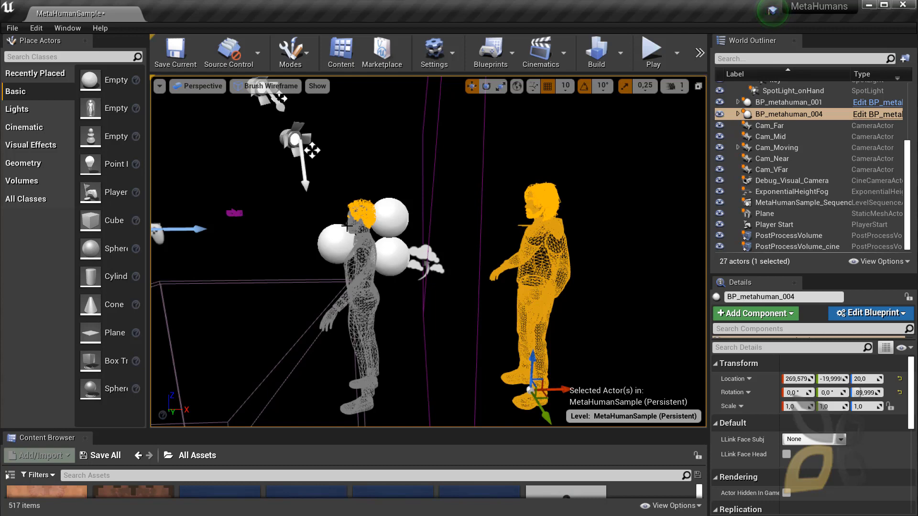
mouse_move(368, 234)
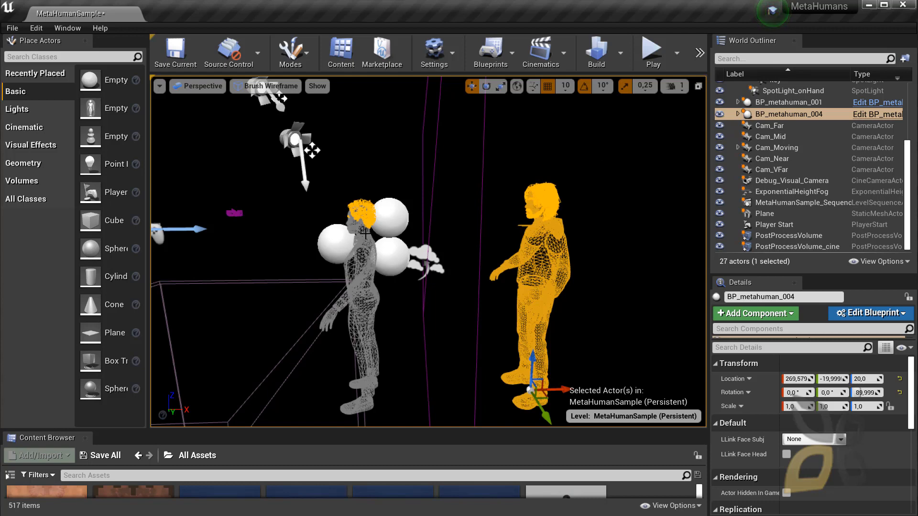
mouse_move(788, 102)
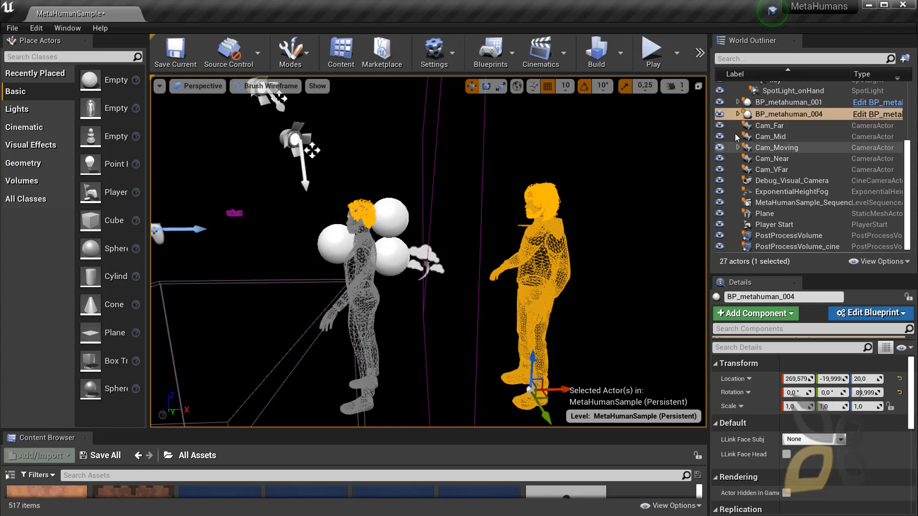
Nudge BP_metahuman_001 along X to 140, then reselect BP_metahuman_004.
left_click(790, 102)
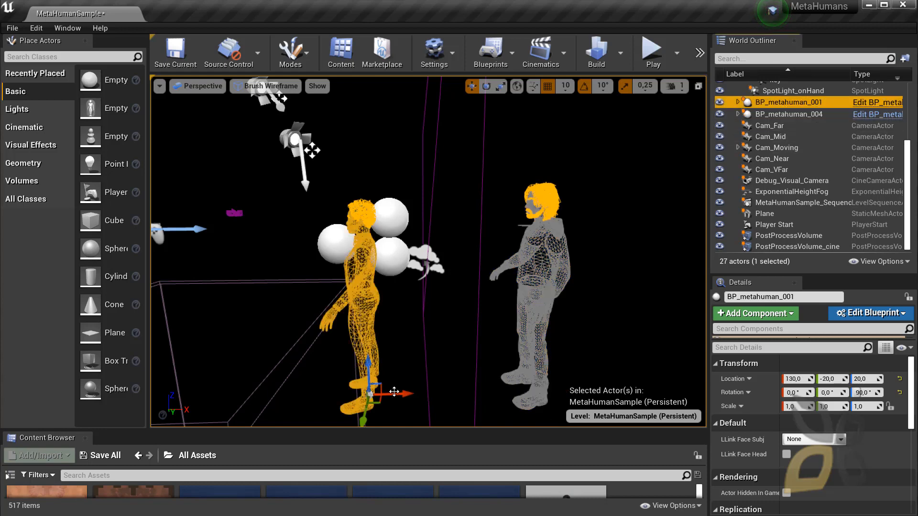
left_click_drag(398, 392, 422, 392)
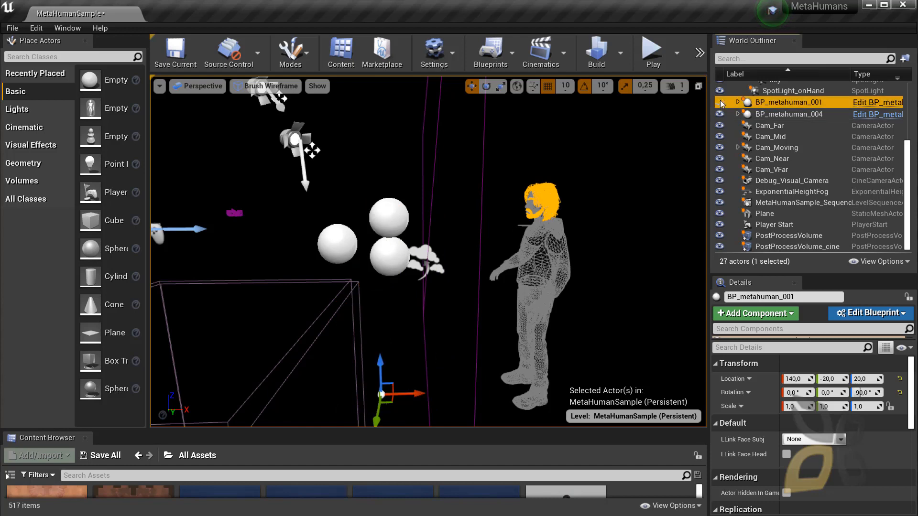
mouse_move(786, 115)
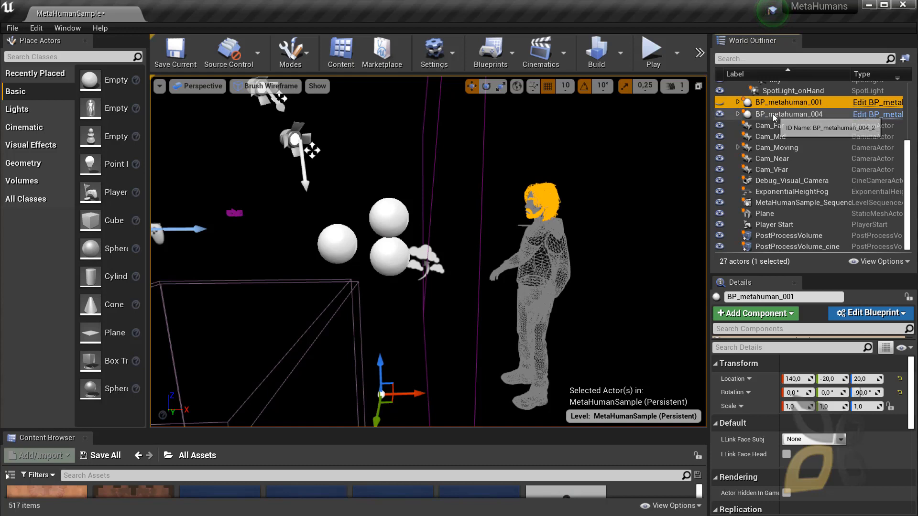
left_click(790, 114)
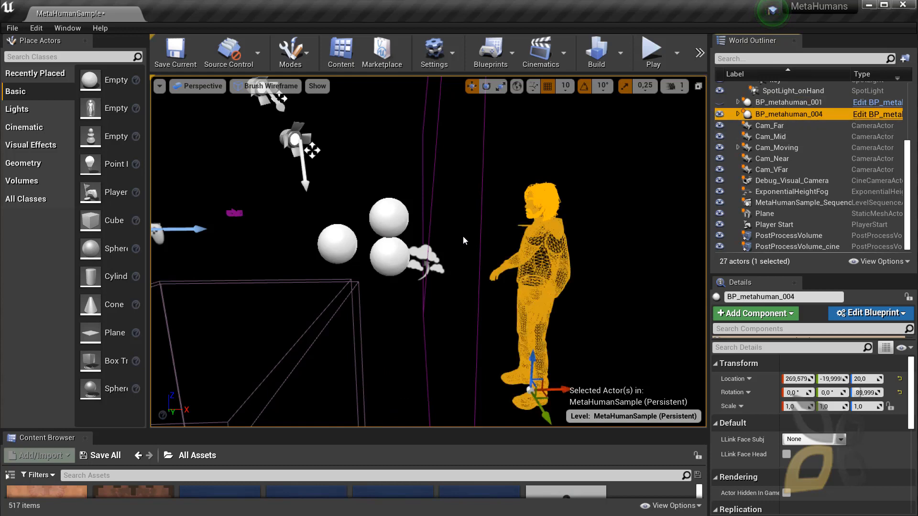
mouse_move(763, 115)
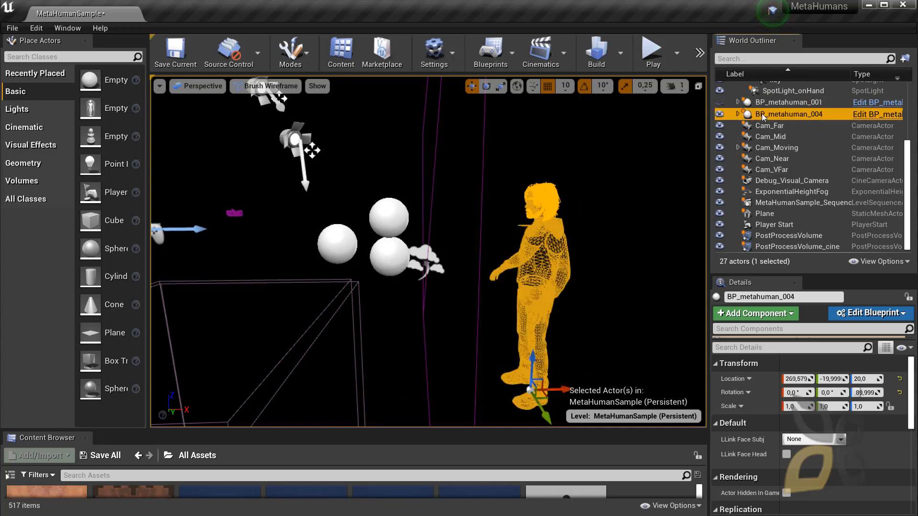
mouse_move(556, 402)
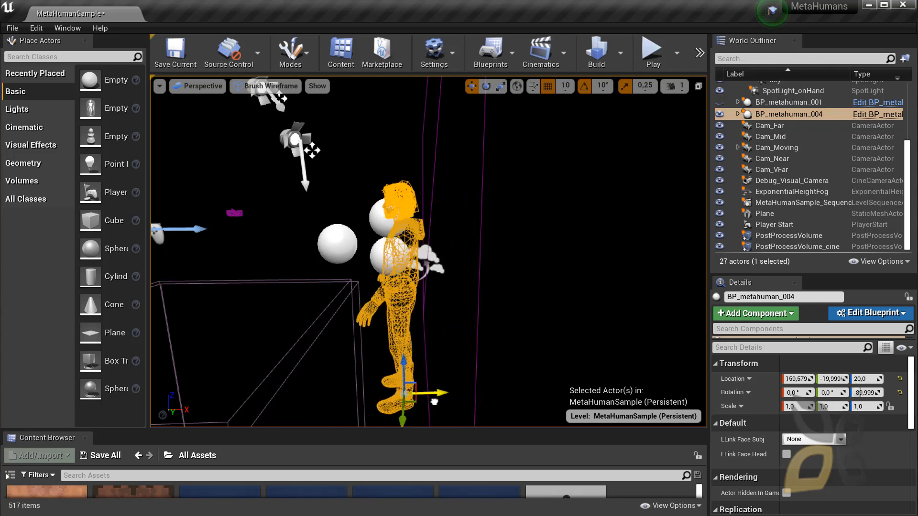
mouse_move(674, 86)
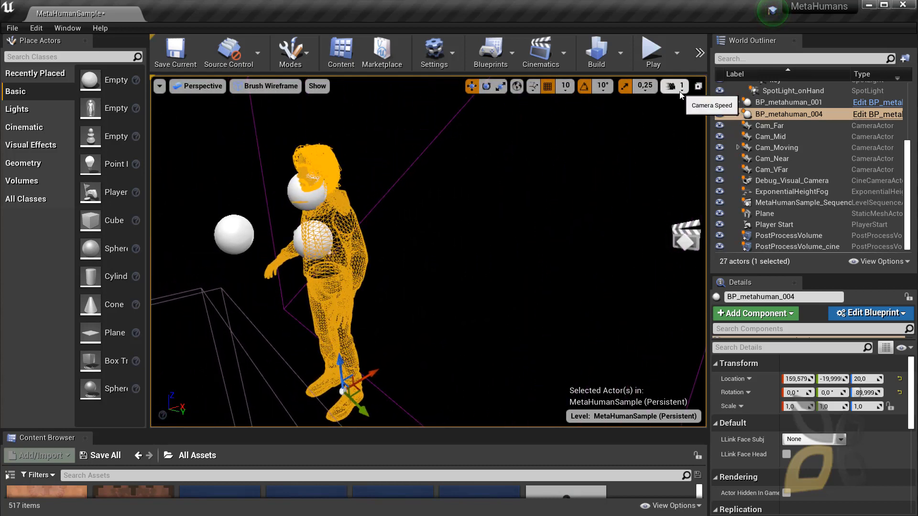
Adjust the viewport camera speed and orbit close around BP_metahuman_004's upper body.
left_click(673, 86)
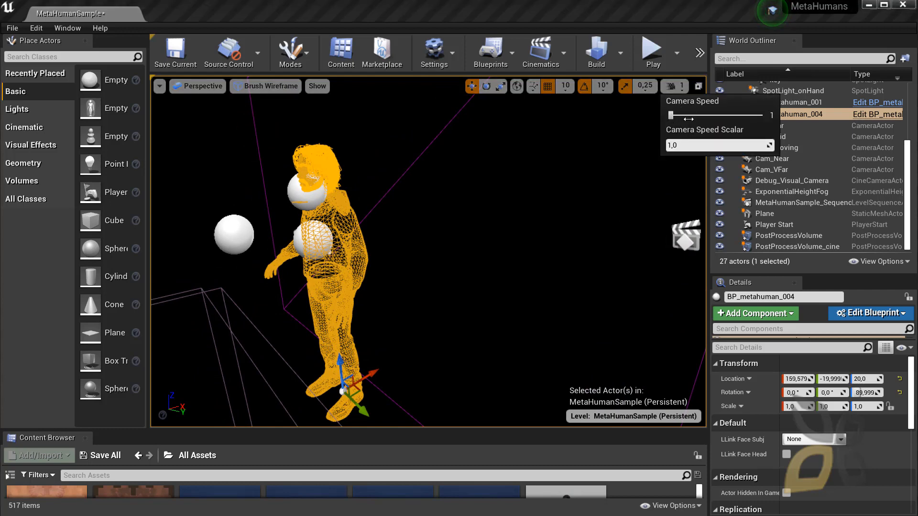
mouse_move(674, 86)
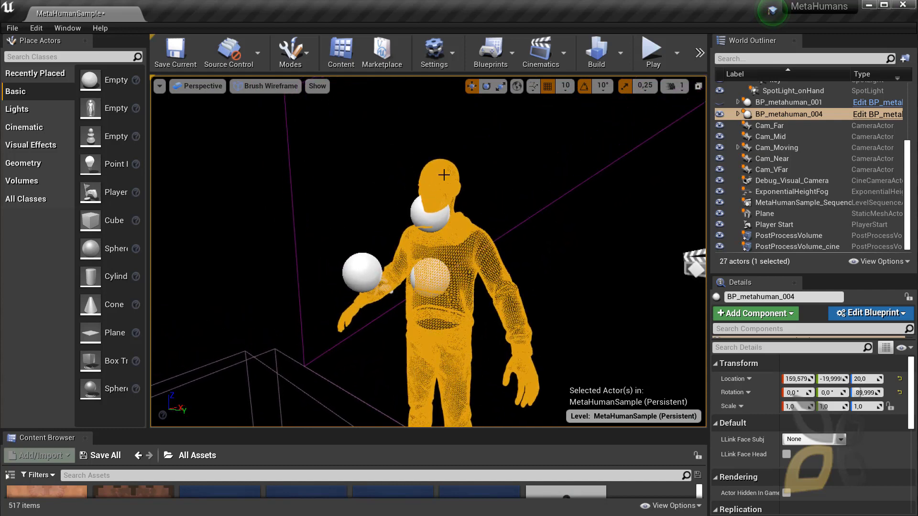
left_click_drag(446, 176, 451, 293)
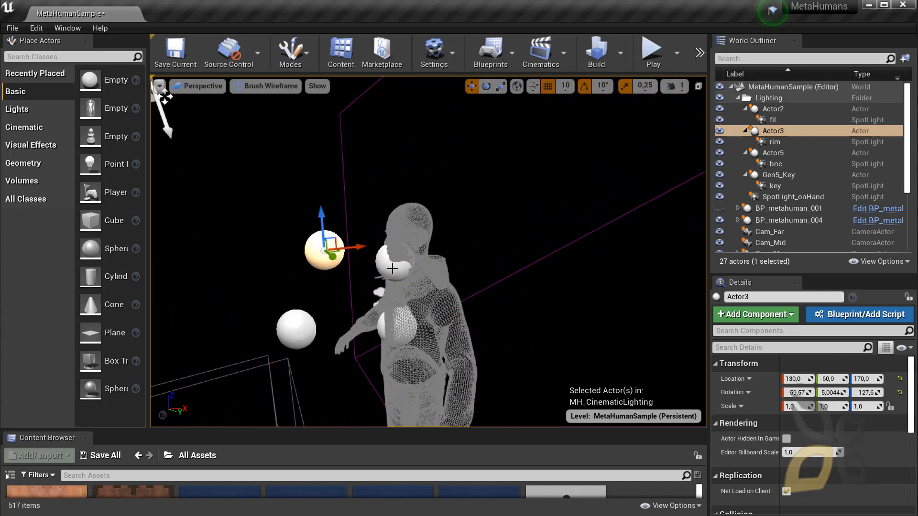
Drag the Gen5_Key light out of the MetaHuman's chest to location 110, 50, 140.
left_click(773, 109)
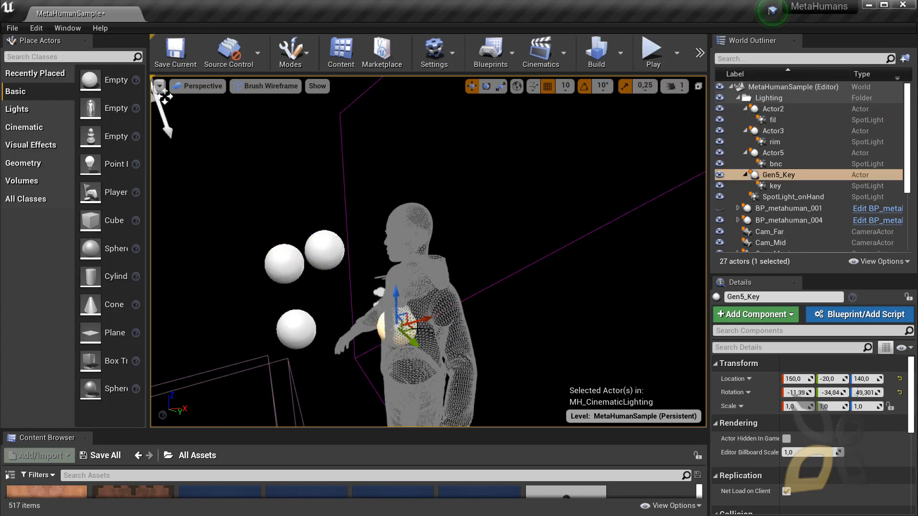
left_click_drag(404, 321, 316, 404)
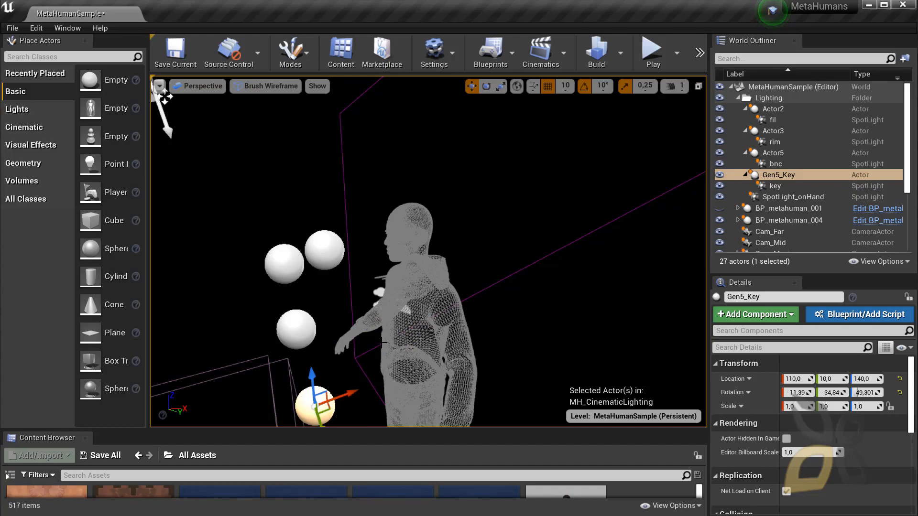
left_click(773, 153)
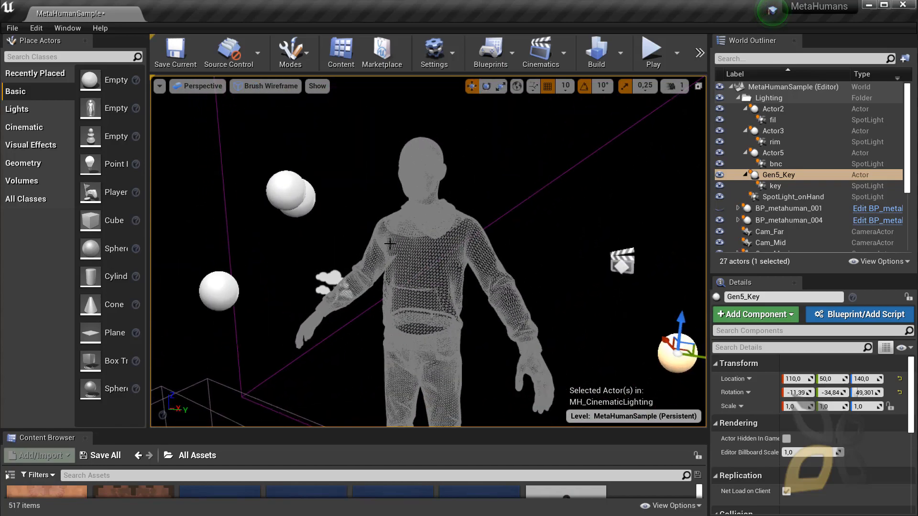
Switch the viewport to Lit and move Gen5_Key to 100, 20, 140 by his right hand.
left_click(265, 86)
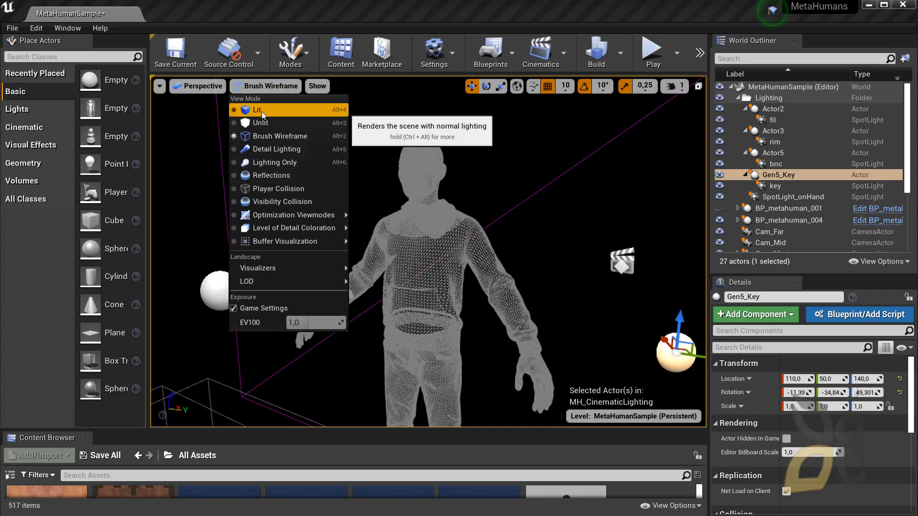
left_click(257, 110)
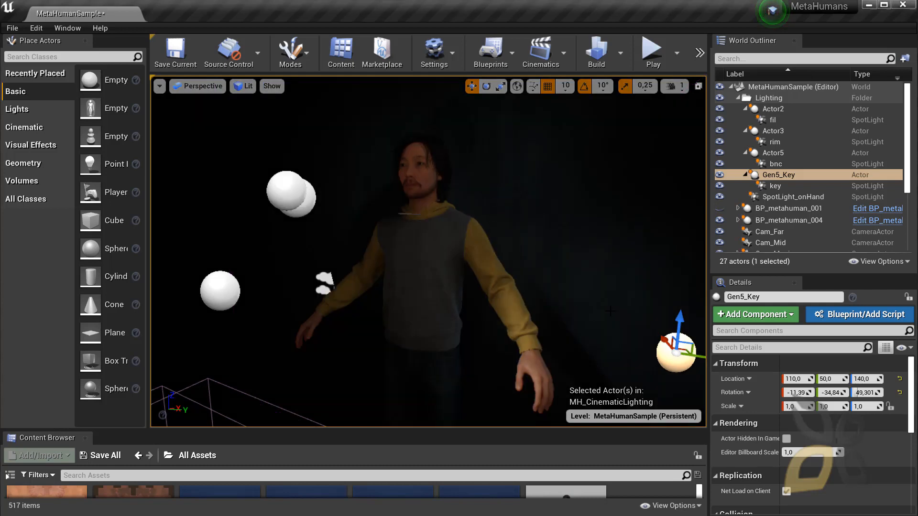
left_click_drag(676, 349, 597, 313)
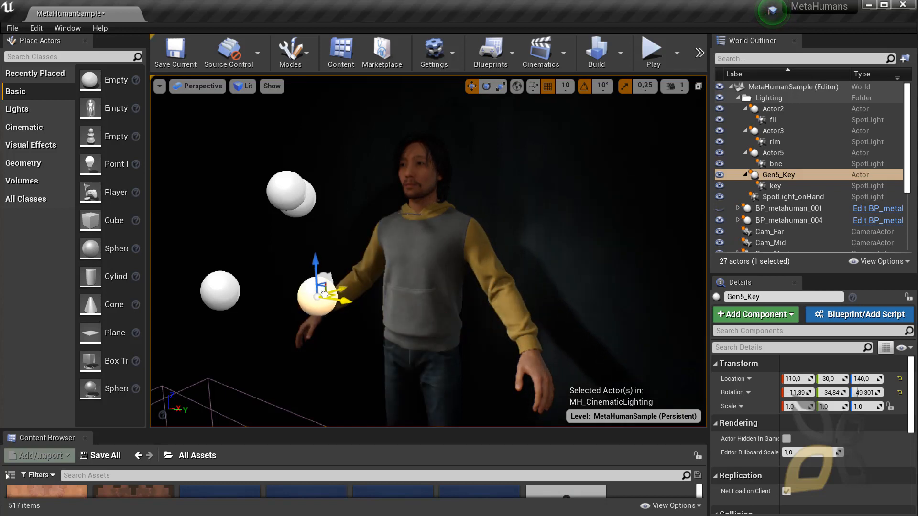
left_click_drag(319, 296, 480, 339)
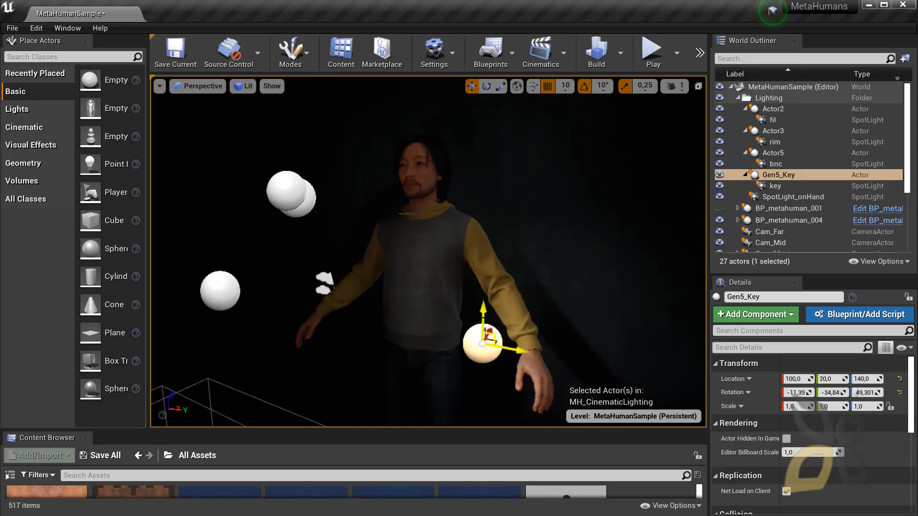
left_click_drag(481, 340, 488, 105)
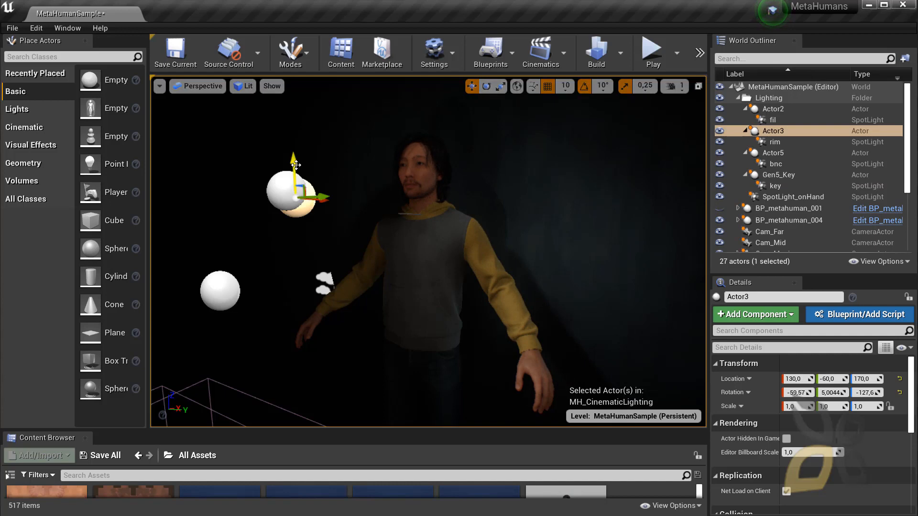
Check fill light Actor2, move bounce light Actor5 to 60, 0, 150, then reselect BP_metahuman_004.
left_click(773, 109)
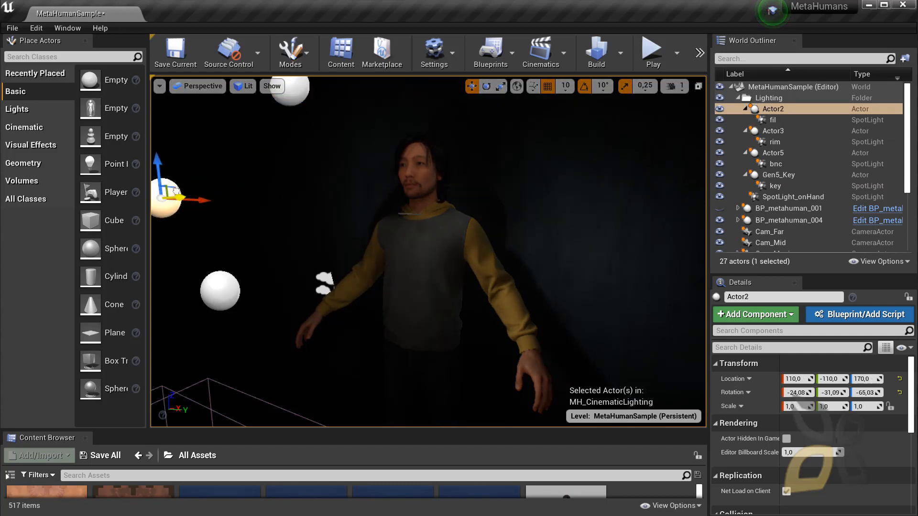
left_click(773, 153)
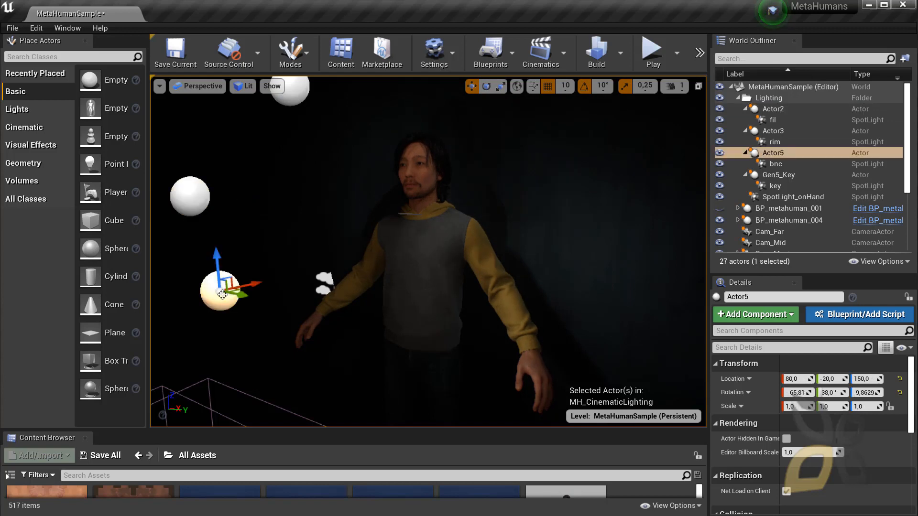
left_click_drag(248, 285, 170, 302)
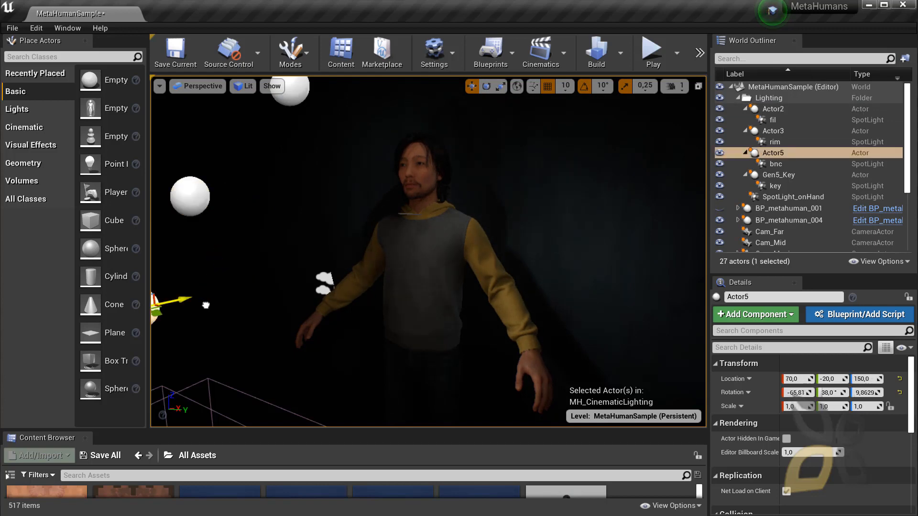
left_click_drag(175, 304, 240, 295)
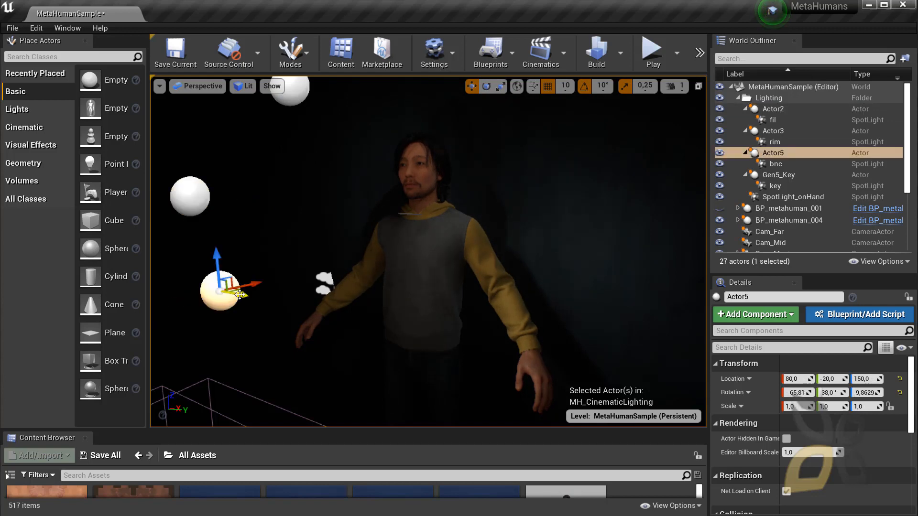
left_click_drag(240, 293, 213, 341)
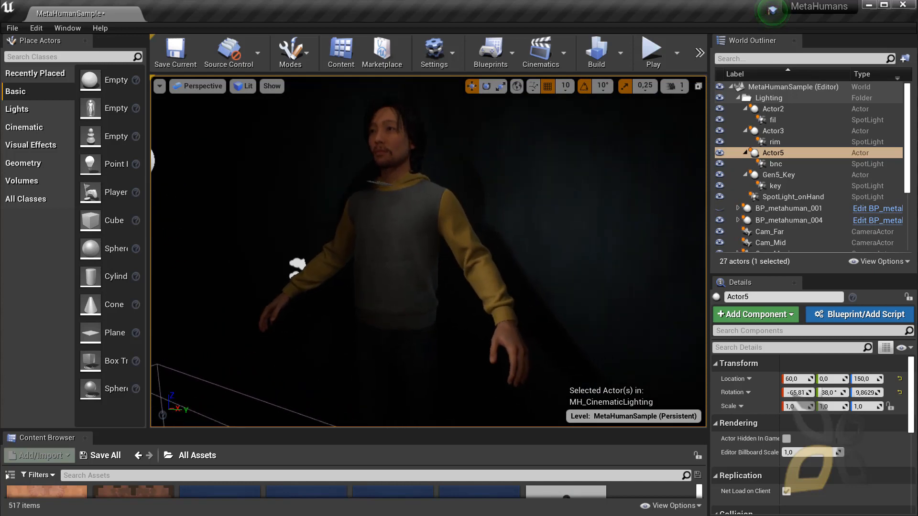
left_click(791, 220)
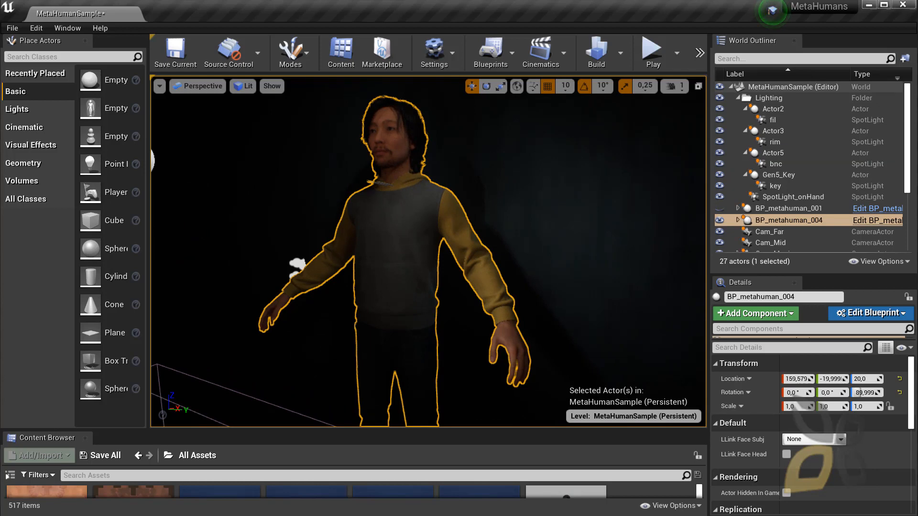